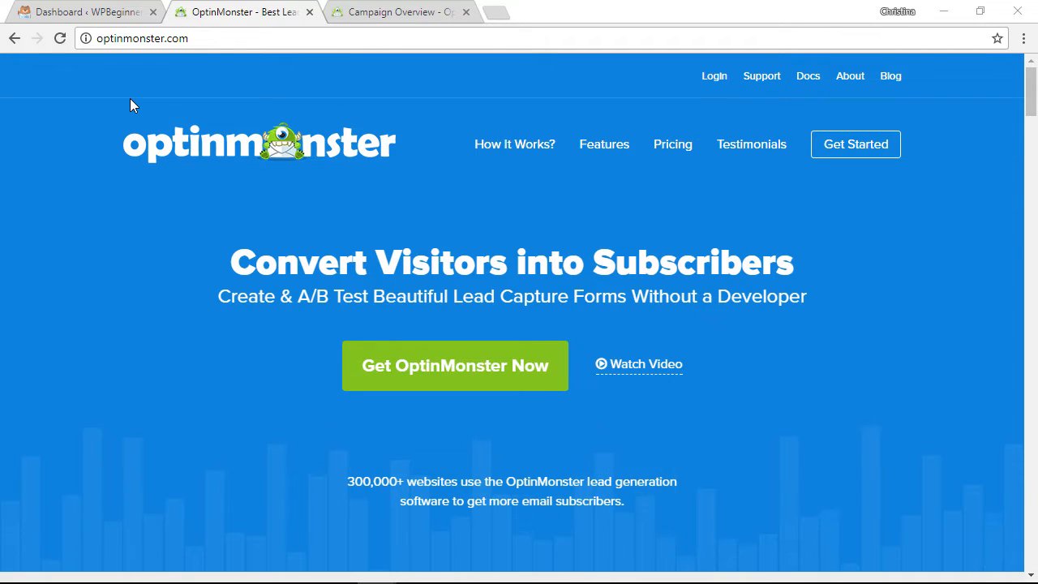
mouse_move(172, 113)
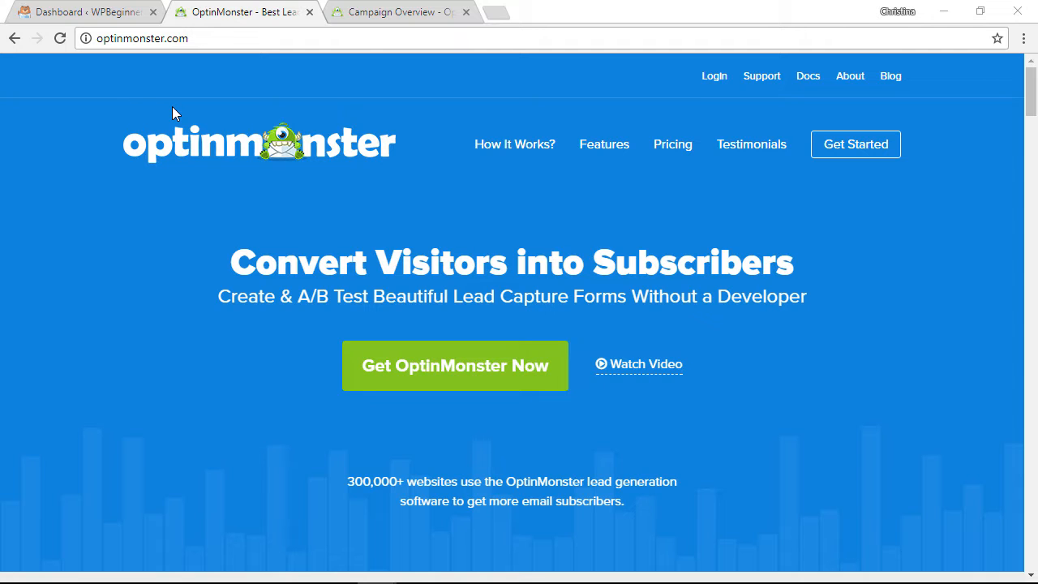
Step: Switch to the WordPress admin Dashboard browser tab
click(82, 11)
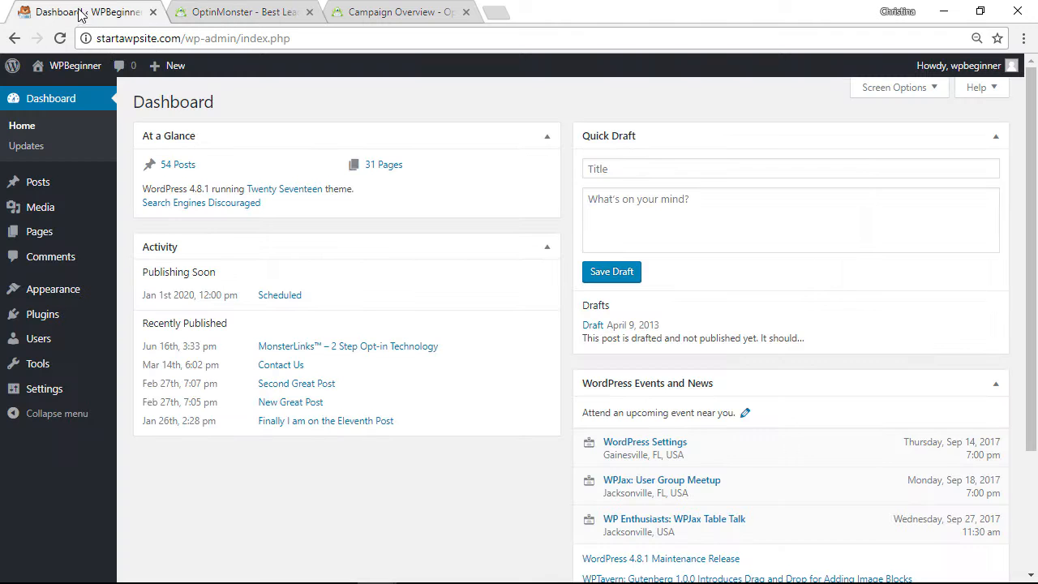
mouse_move(42, 313)
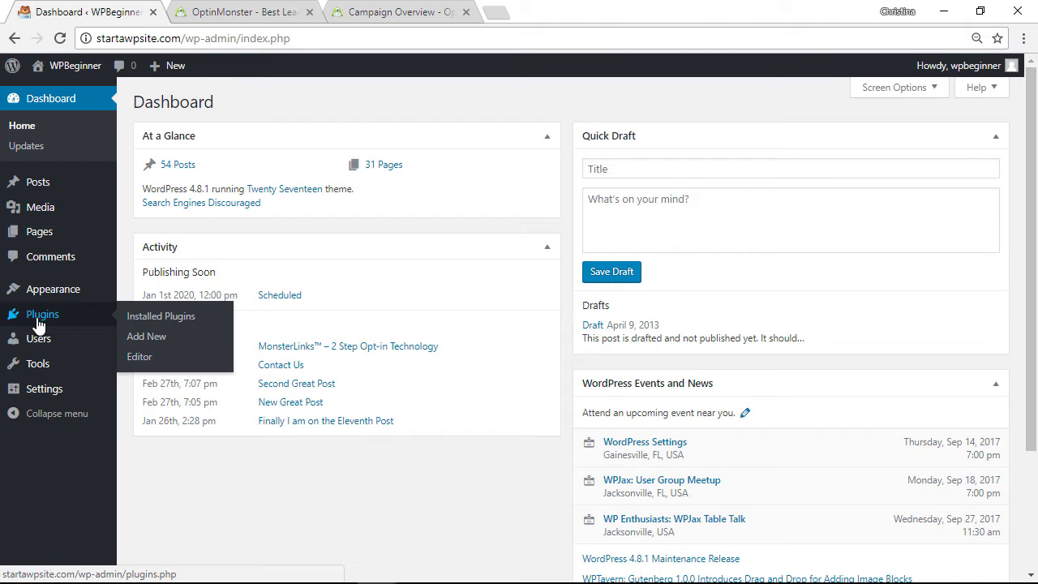
Step: Search Add New plugins for 'opt', then install and activate Popups by OptinMonster
click(147, 336)
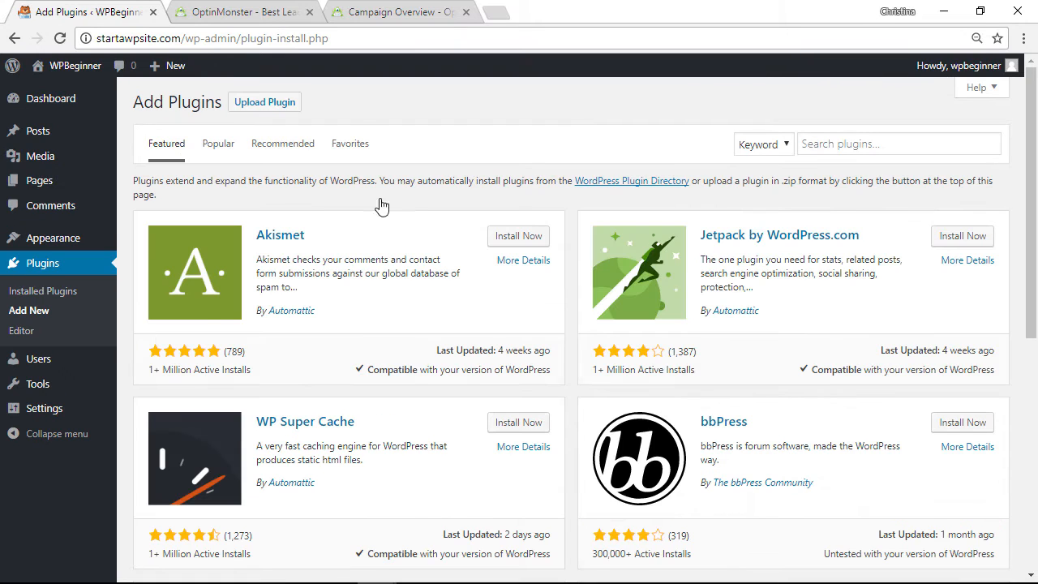
text(optinmonster)
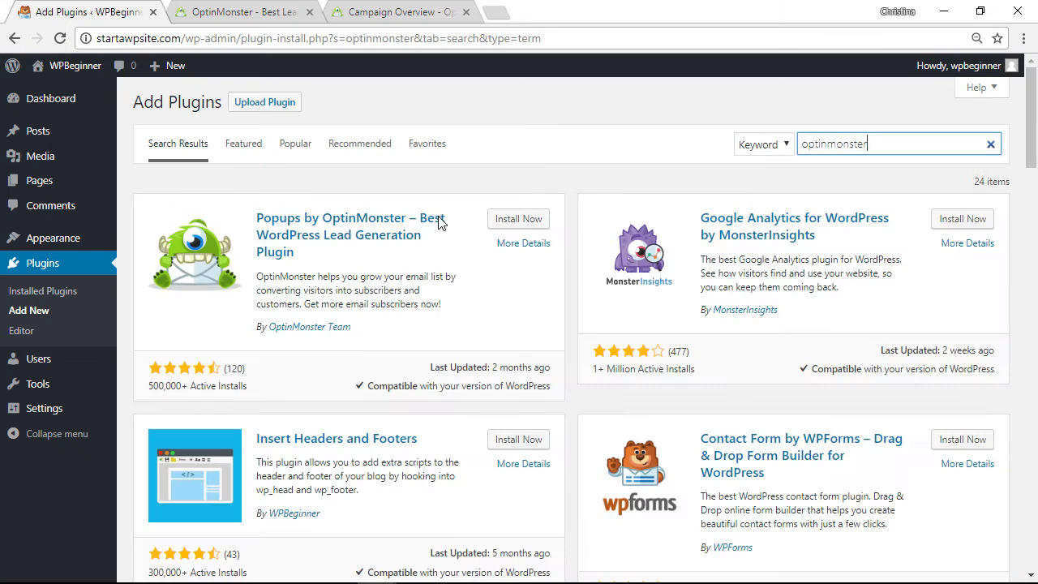
click(518, 219)
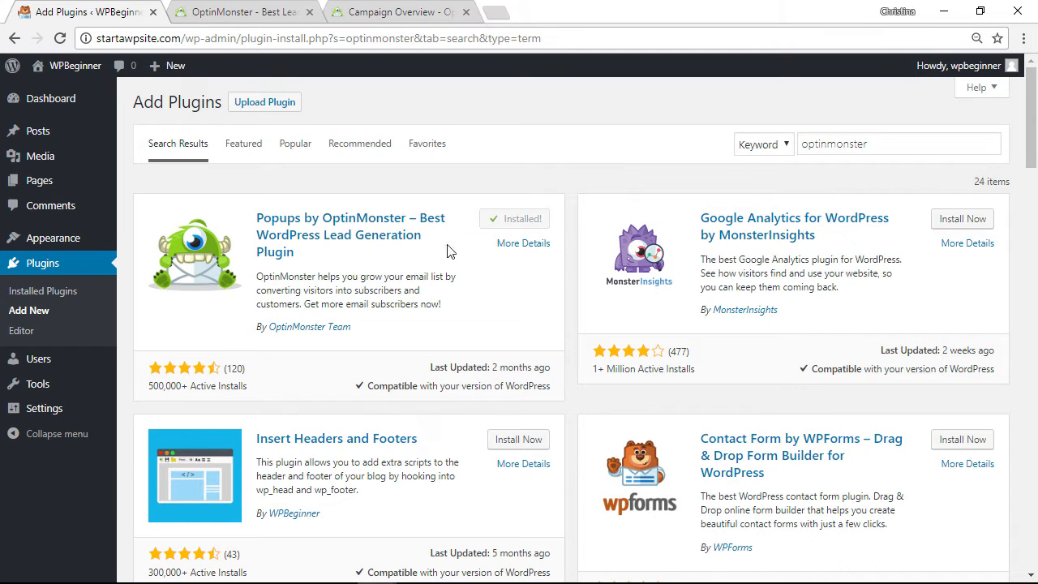
click(514, 218)
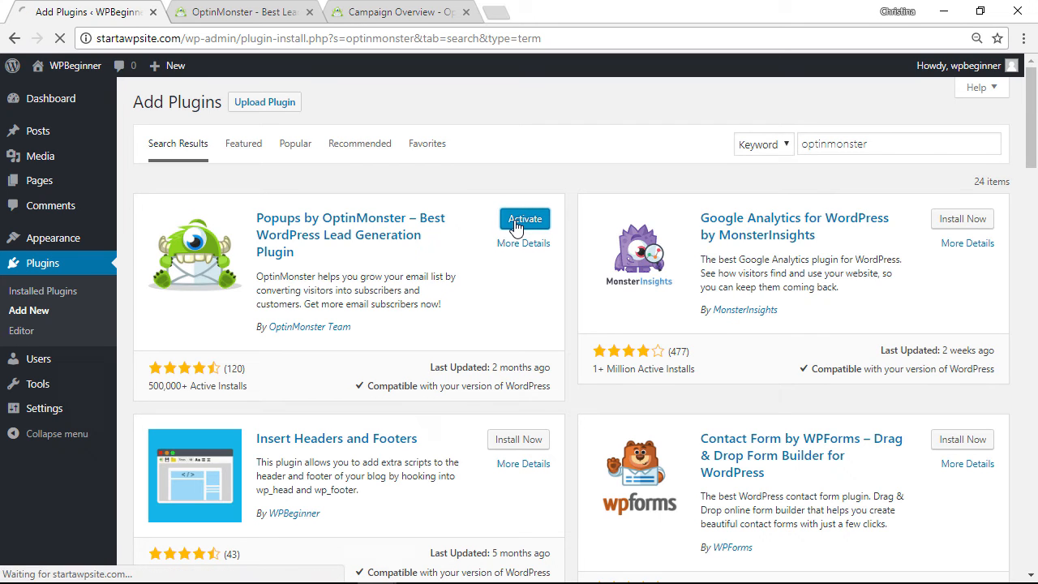
click(524, 219)
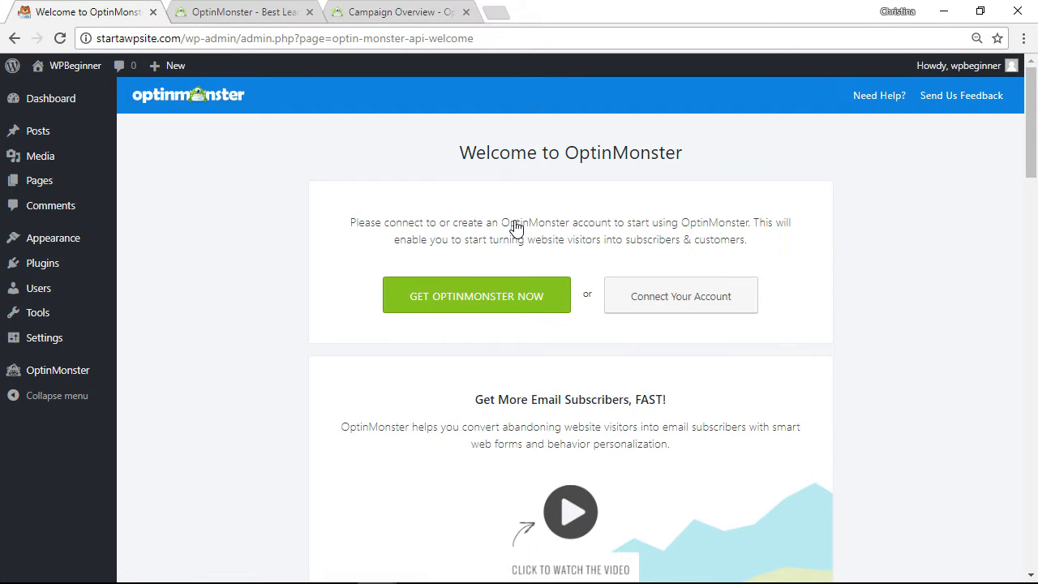
mouse_move(330, 236)
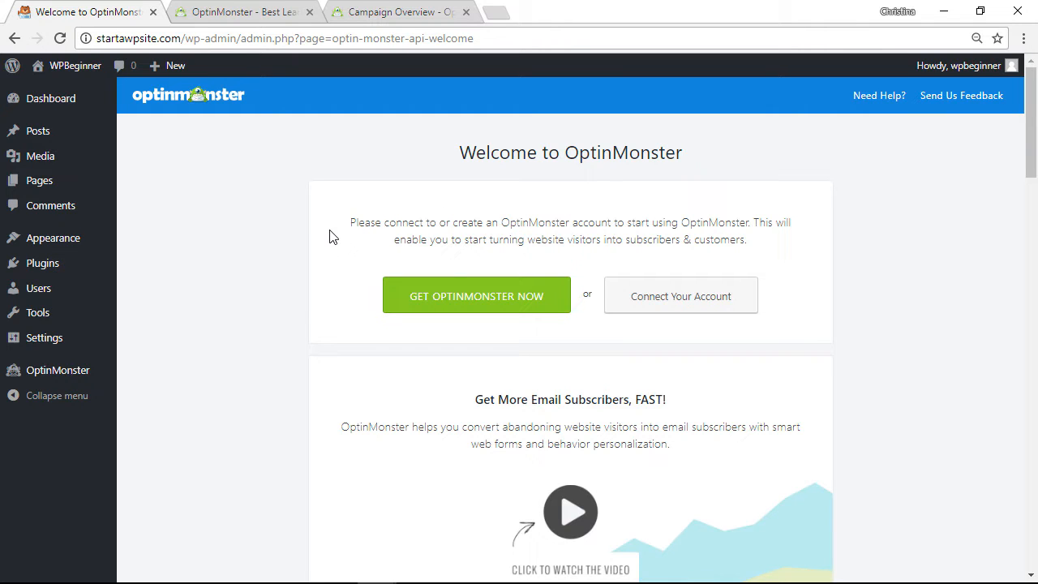
mouse_move(416, 296)
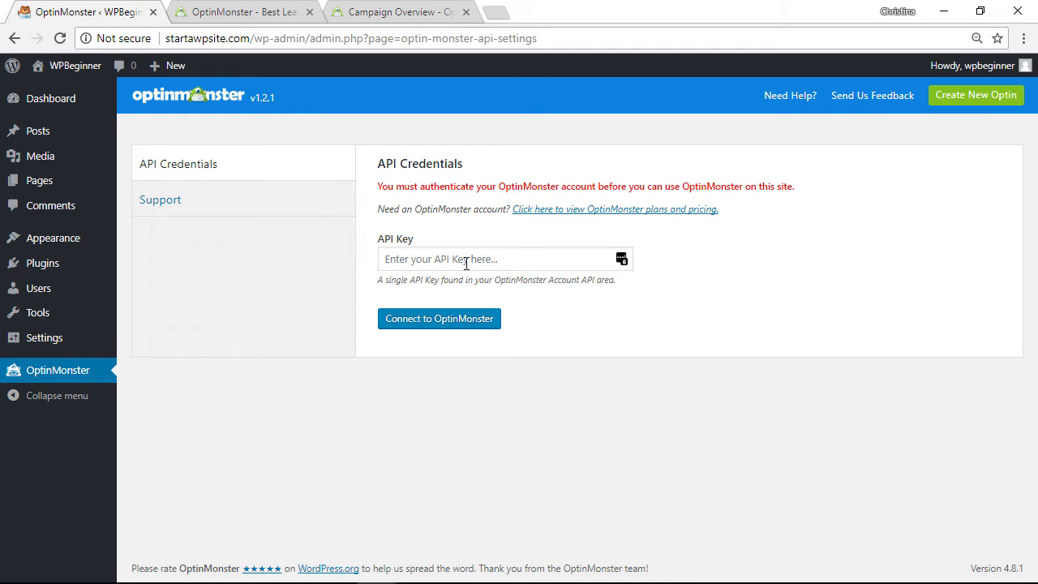
Step: Switch to the OptinMonster Campaign Overview tab
click(487, 258)
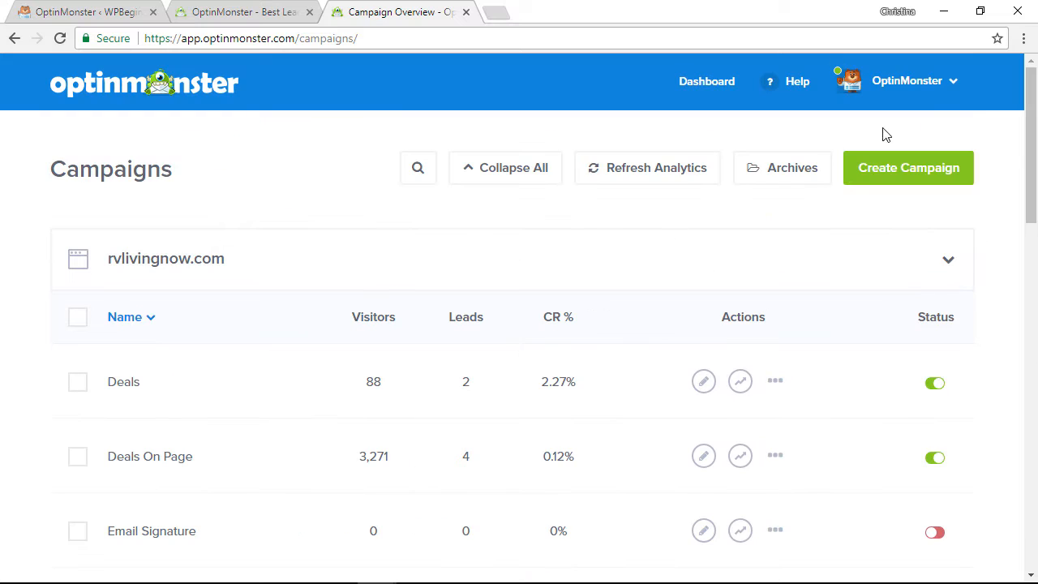
Step: Select the Main API key under My Account's API tab and return to WordPress
click(906, 80)
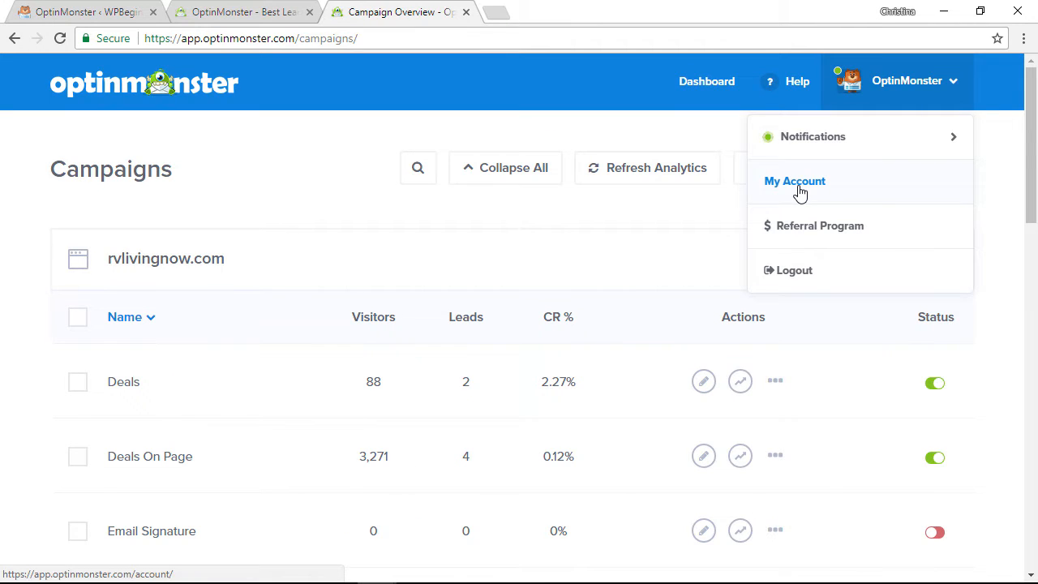
click(795, 181)
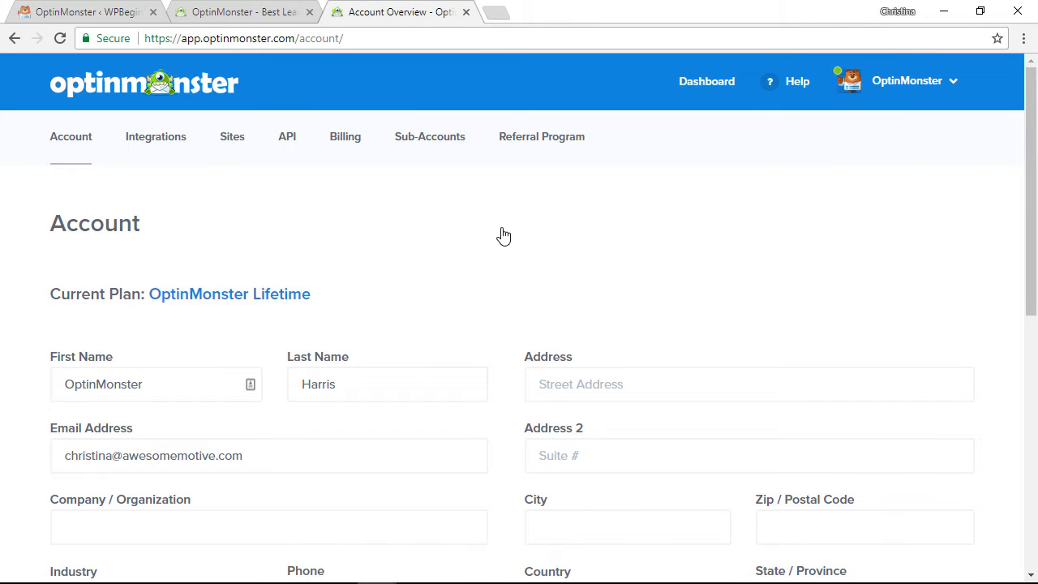
click(286, 136)
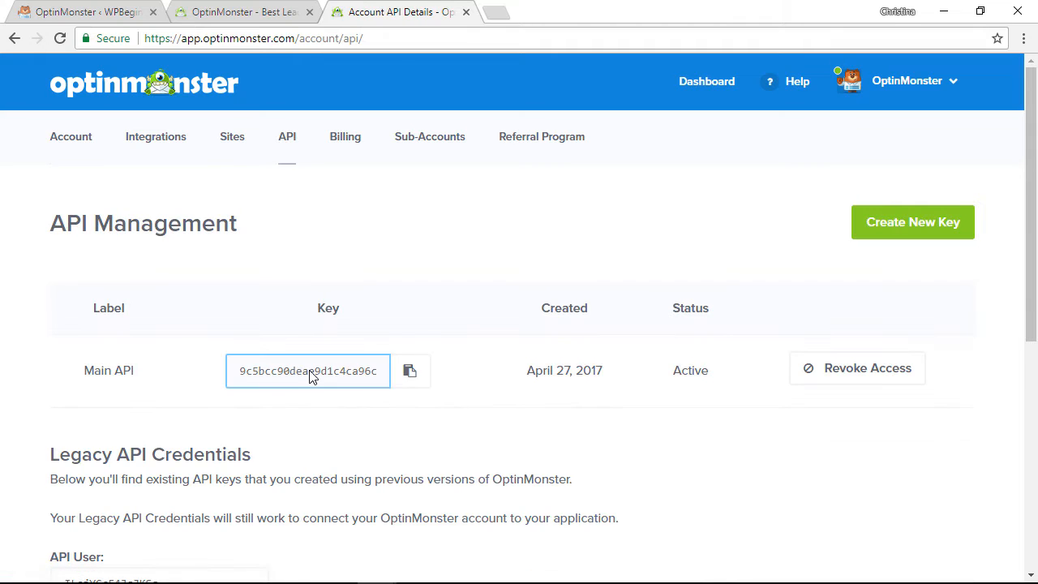
click(410, 371)
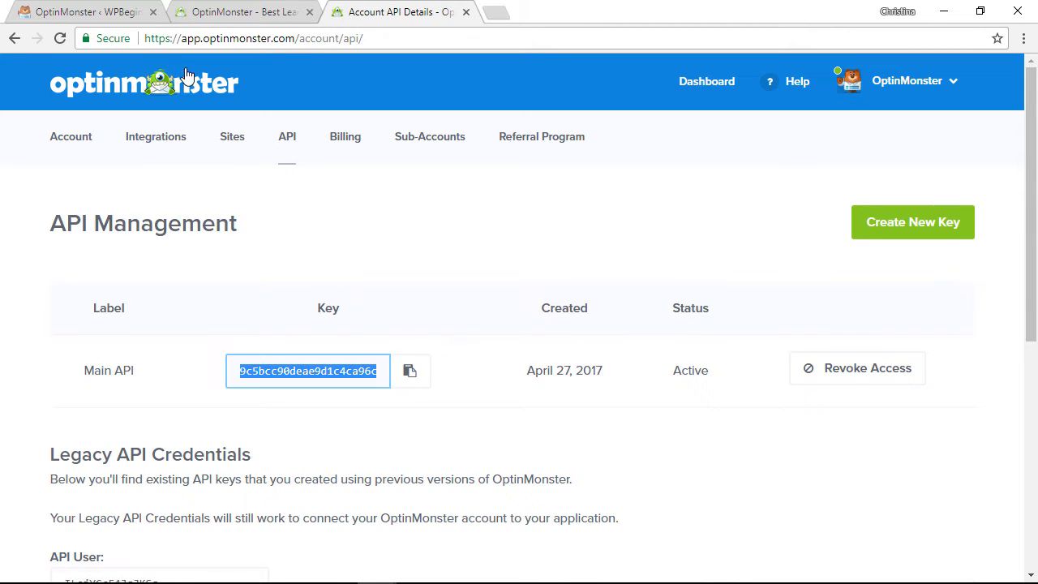
click(83, 11)
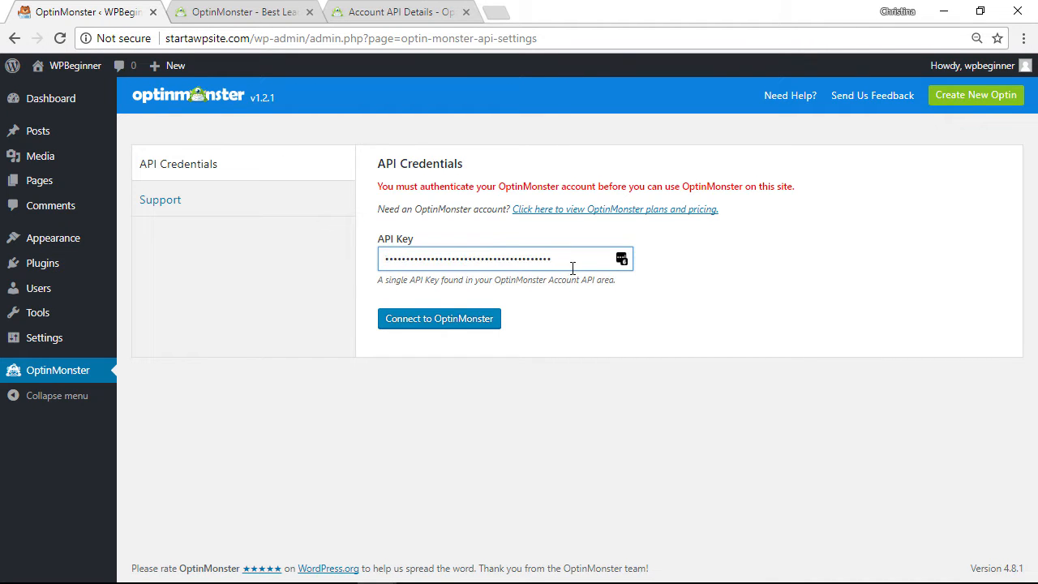
Step: Connect the site to OptinMonster with the pasted API key, then start a new optin
click(438, 318)
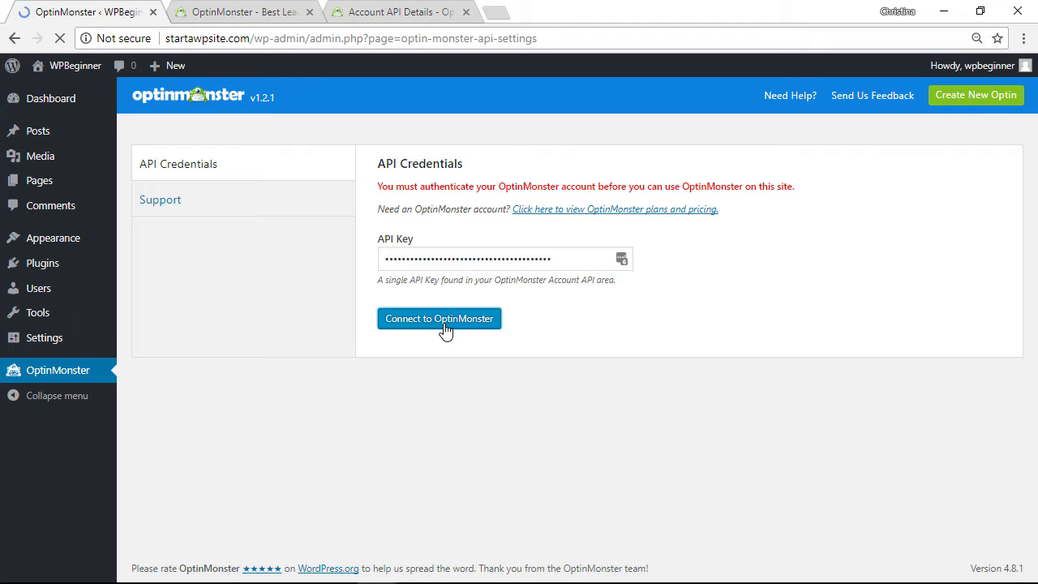
click(439, 318)
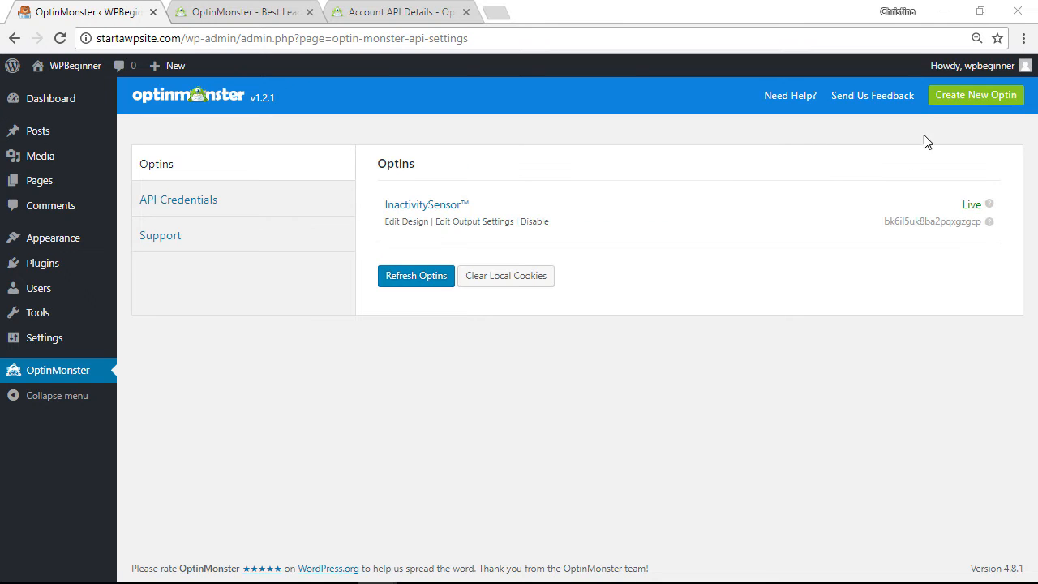
click(976, 95)
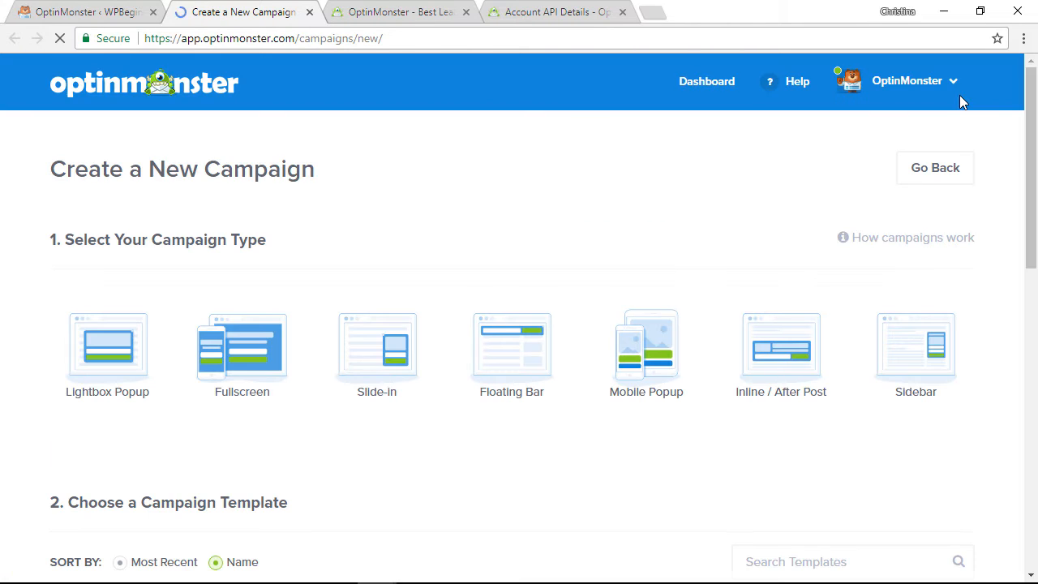
Step: Build a Lightbox Popup from the Canvas template, named 'Facebook Pop Up'
click(107, 345)
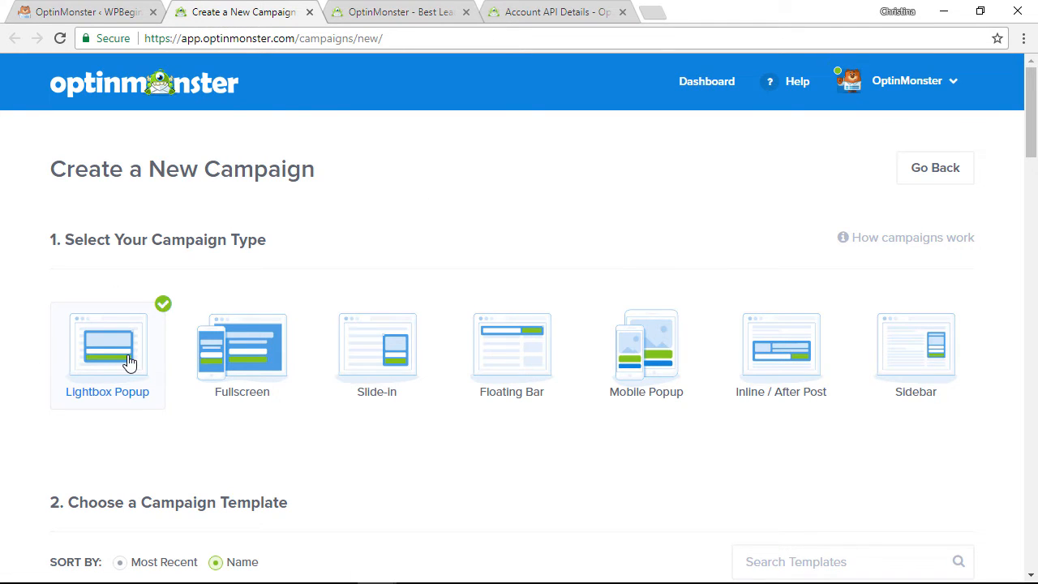
scroll(down, 3)
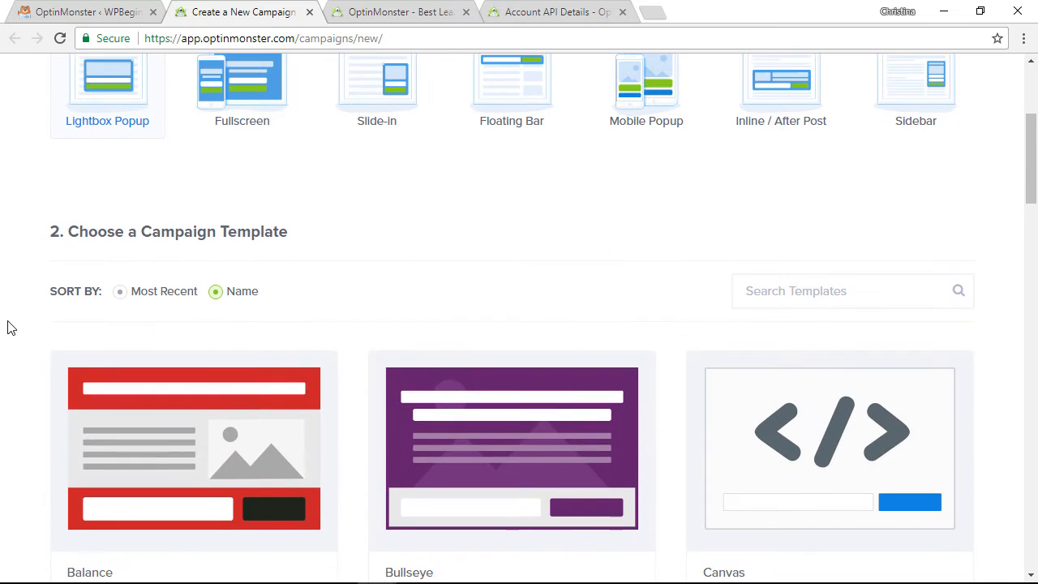
scroll(down, 3)
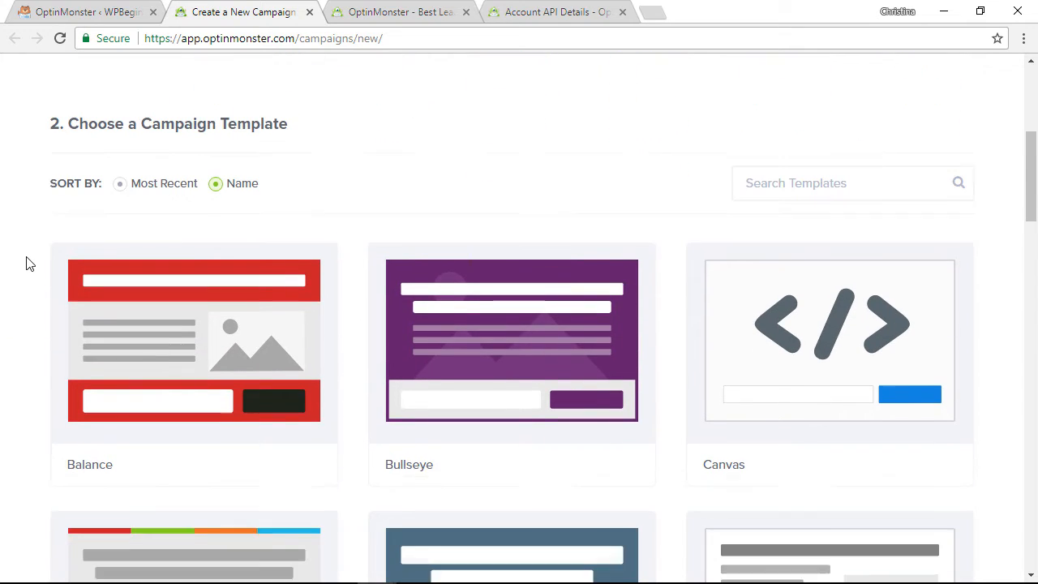
click(829, 338)
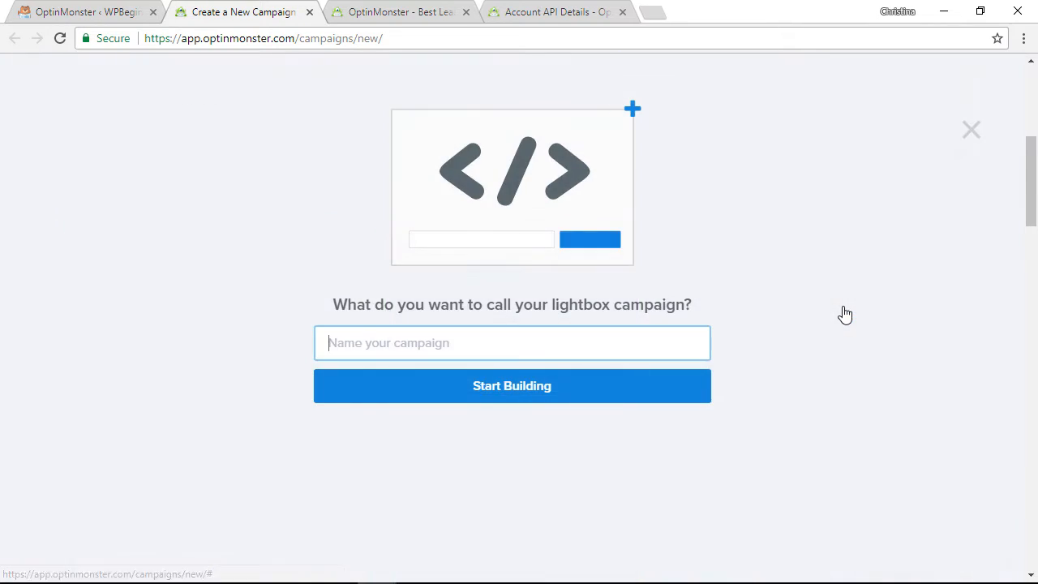
text(FAce)
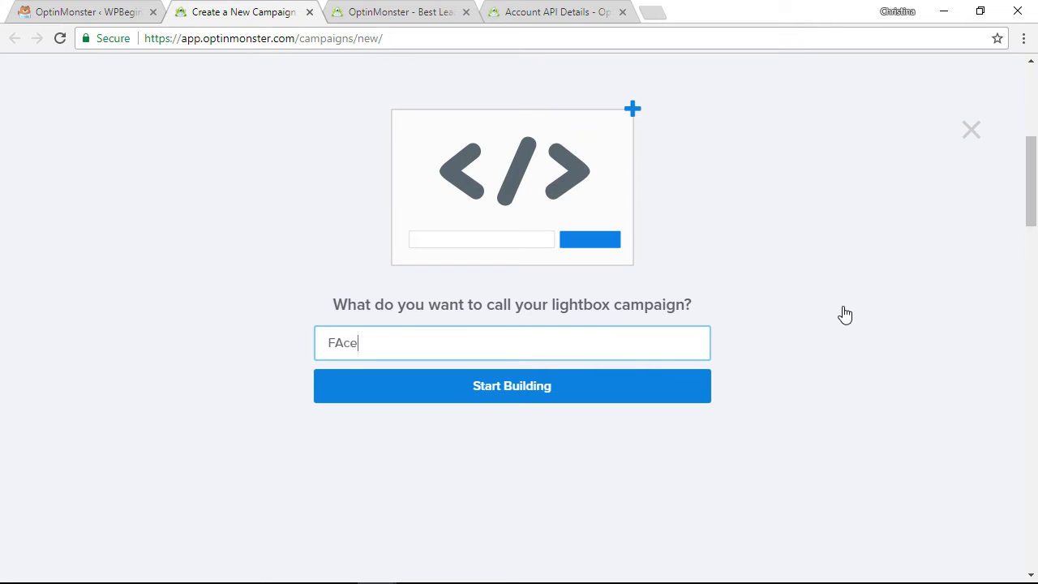
text(Facebook Pop Up)
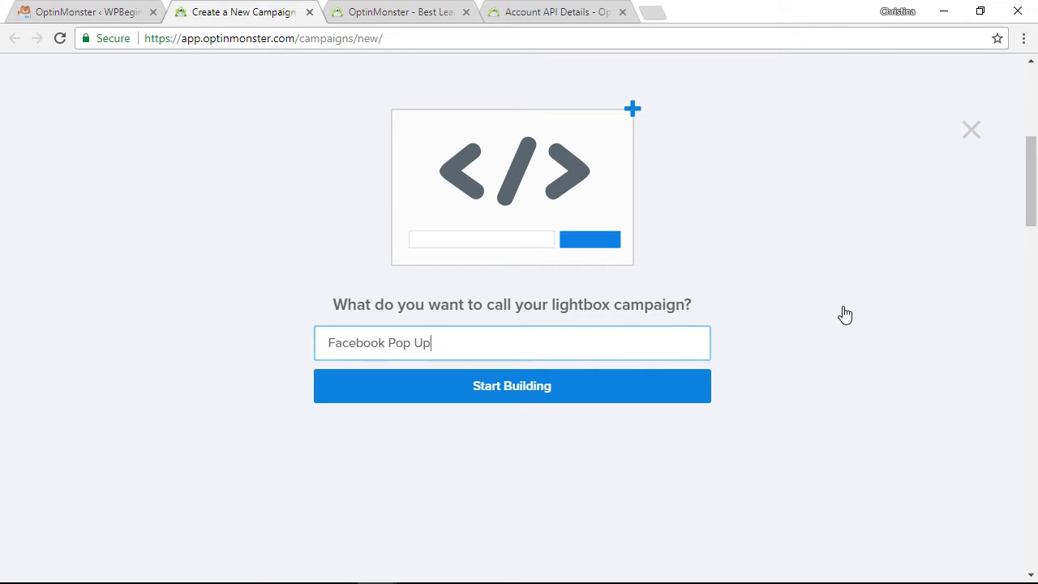
click(512, 386)
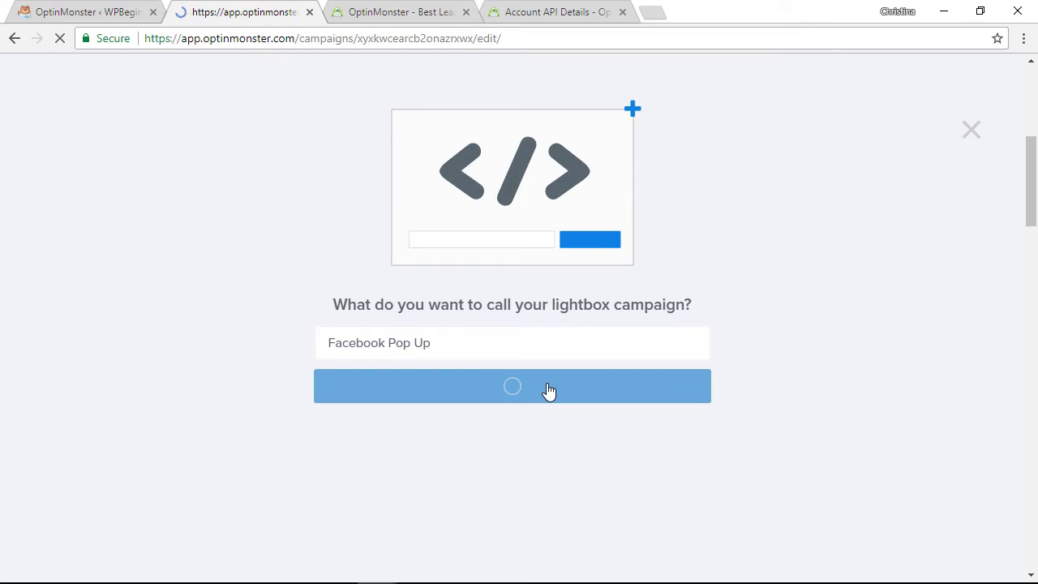
Step: Assign the startawpsite.com website to the Facebook Pop Up campaign
click(512, 386)
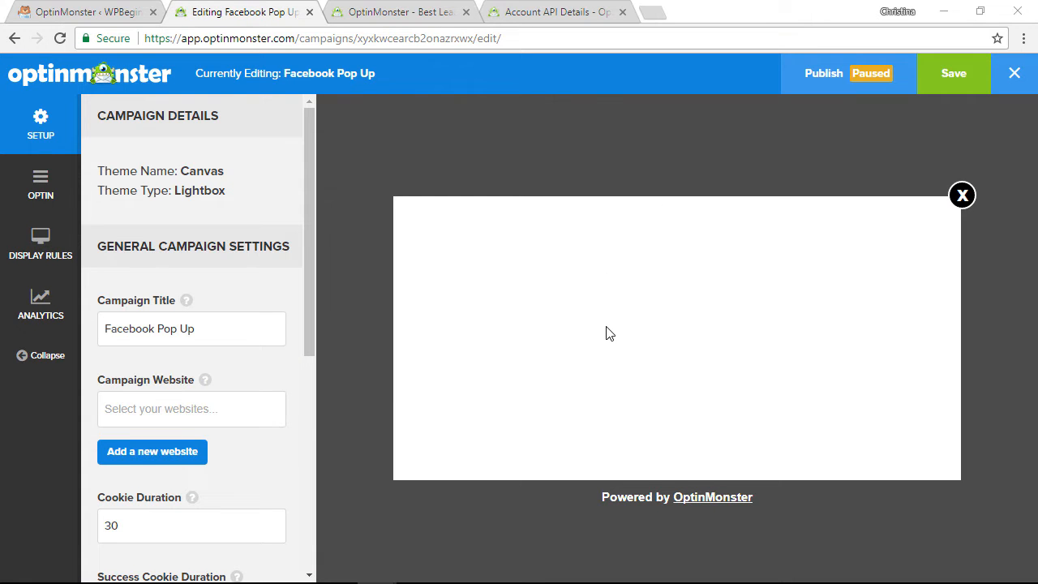
click(191, 408)
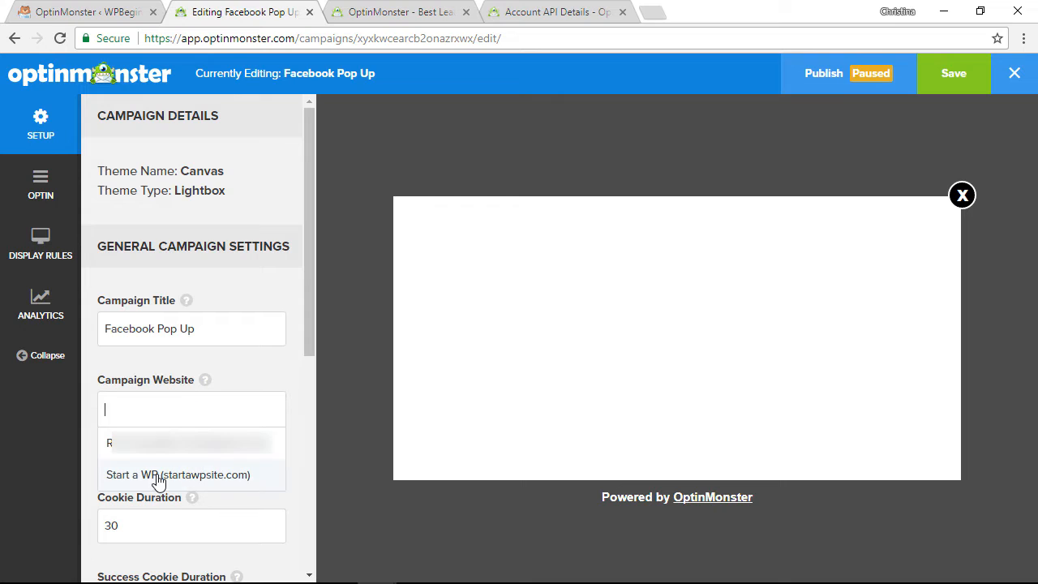
click(178, 474)
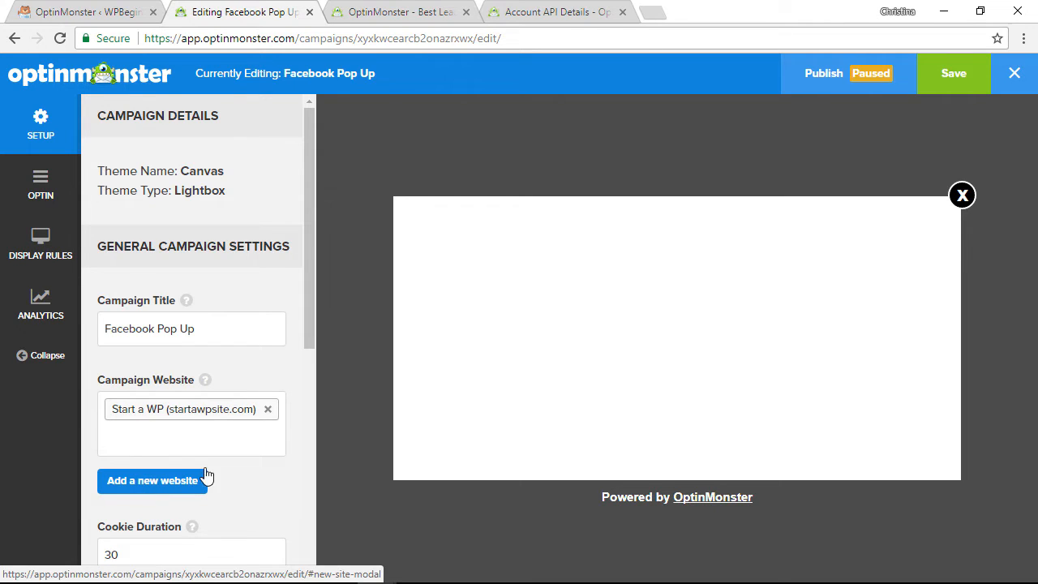
click(191, 439)
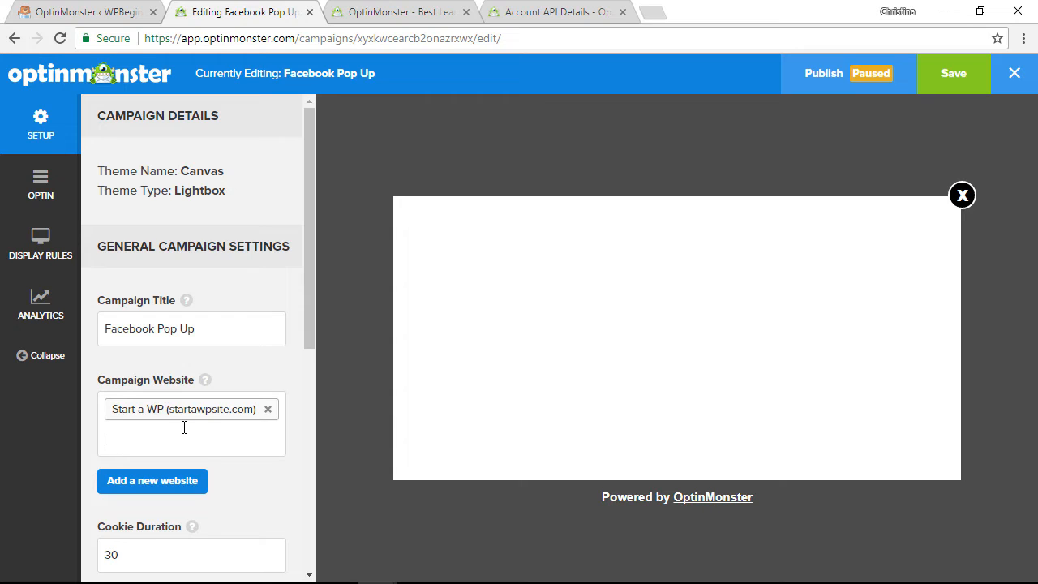
mouse_move(40, 183)
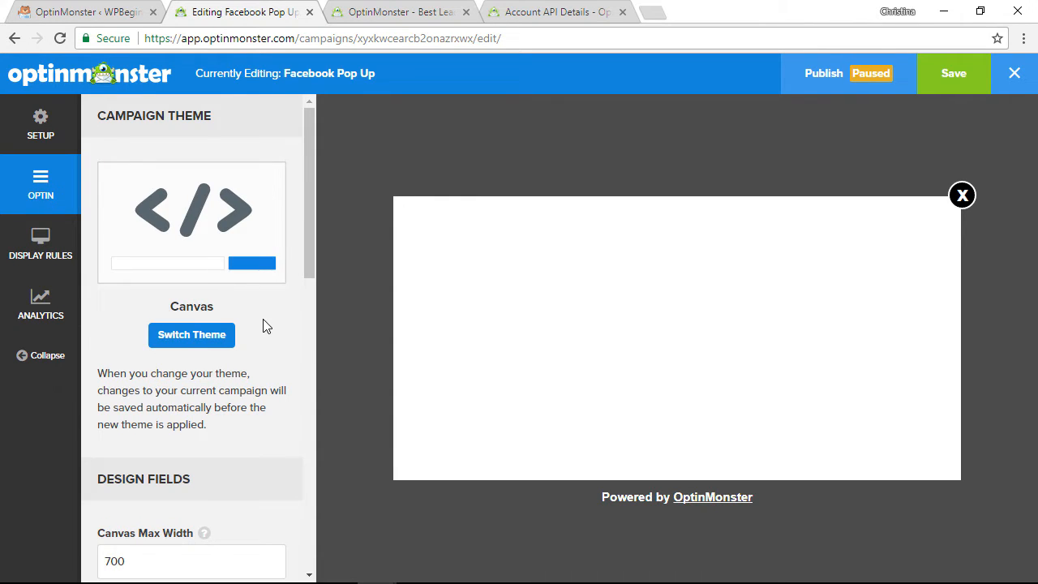
Step: Scroll to the Design Fields showing 700 by 350 size and custom HTML
scroll(down, 3)
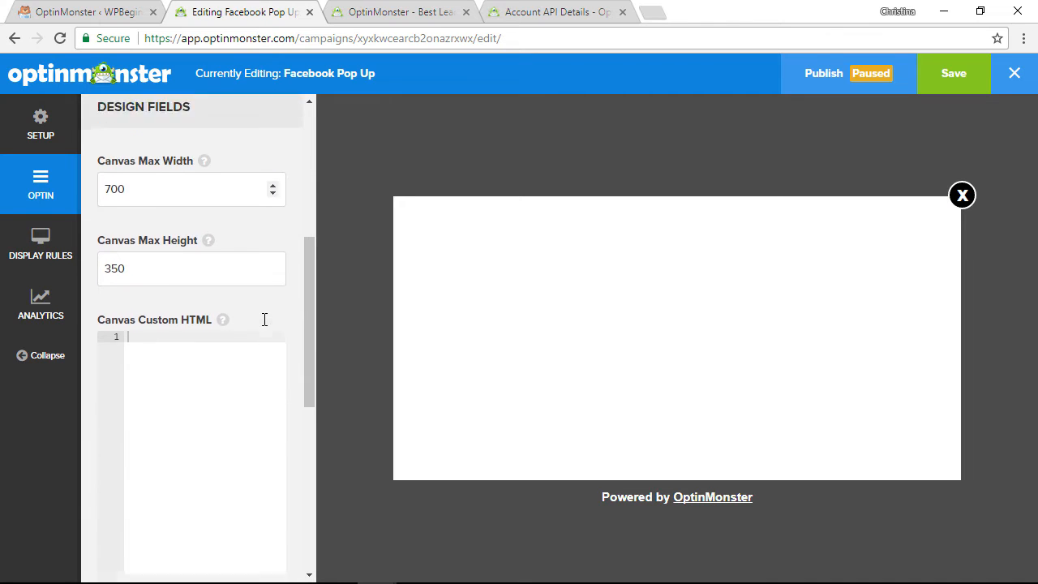
scroll(down, 3)
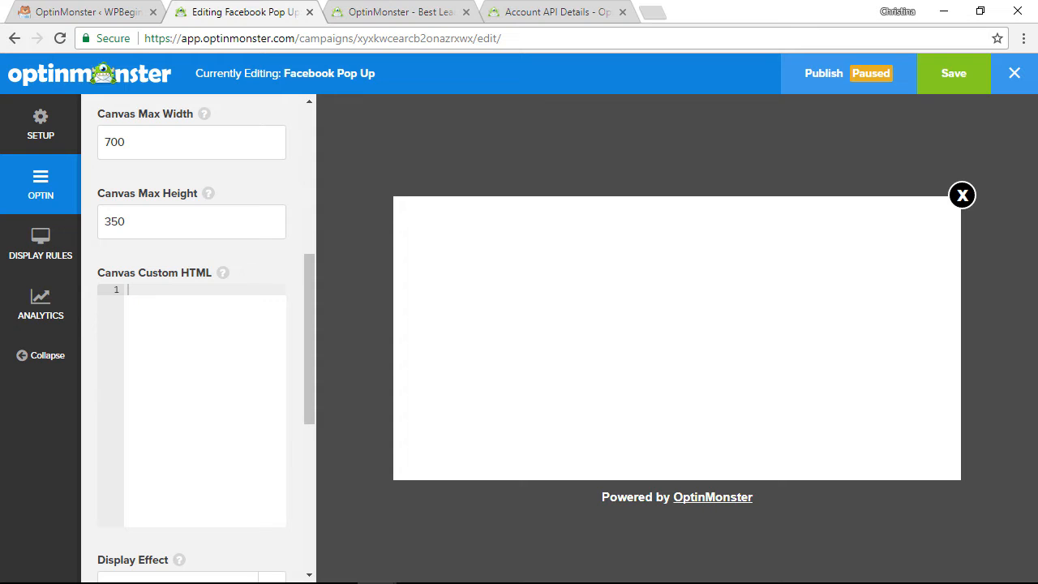
mouse_move(653, 15)
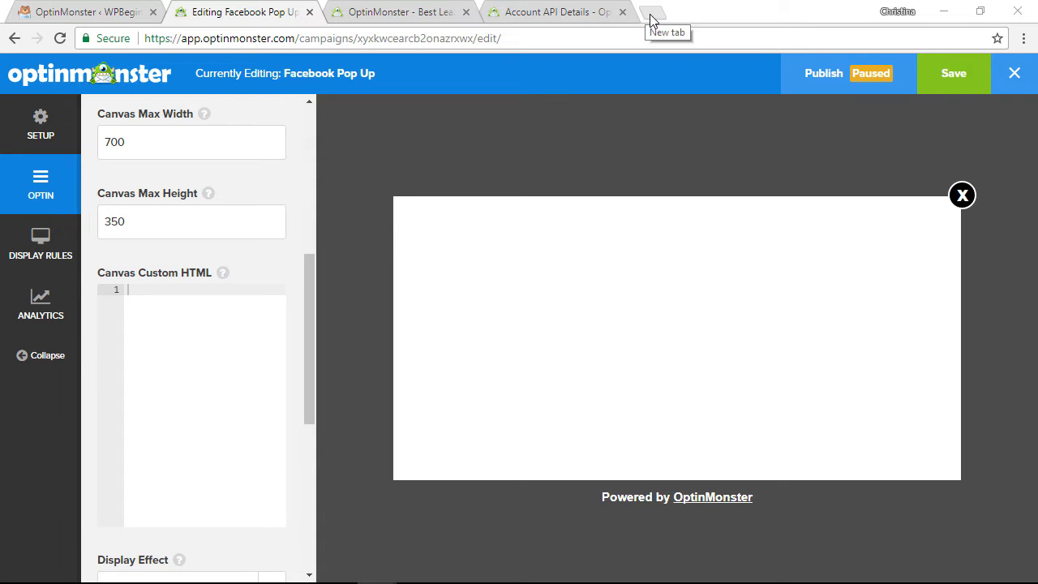
Step: Search 'facebook page' in a new tab to reach Facebook's Page Plugin documentation
click(653, 15)
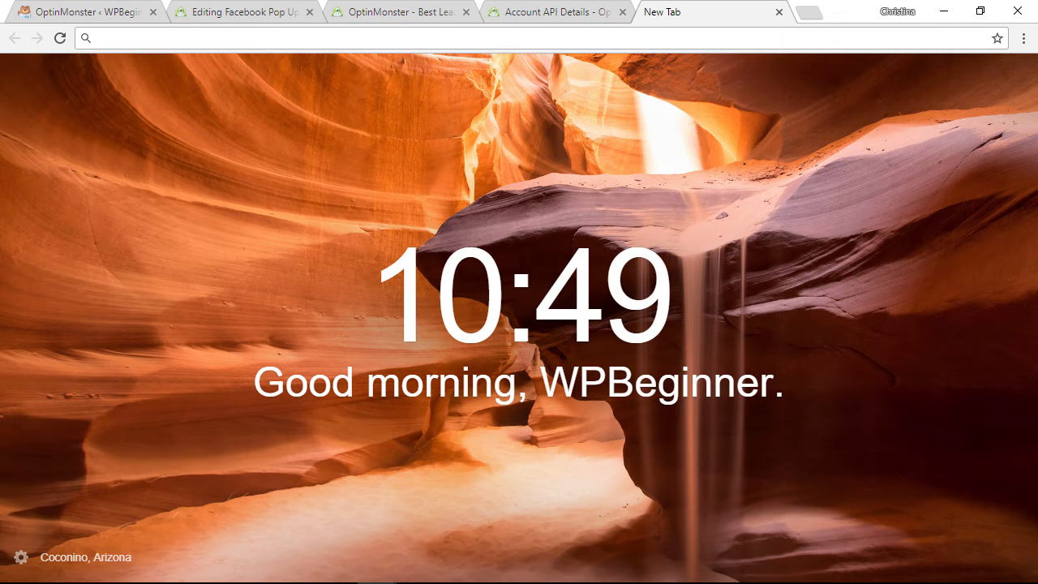
text(facebook page)
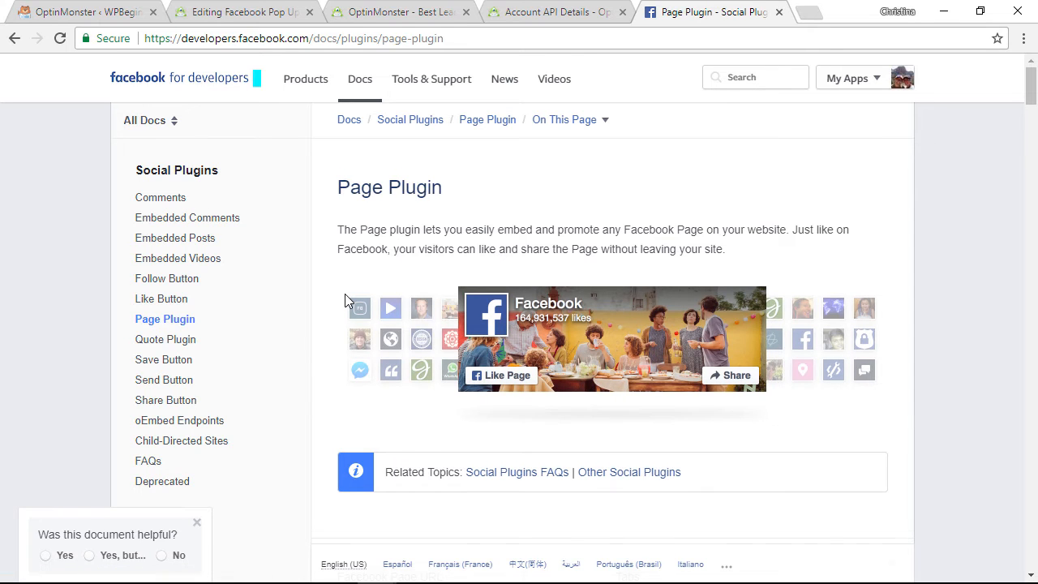
Step: Enter the wpbeginner page URL, width 600 and height 350, and review the preview
scroll(down, 3)
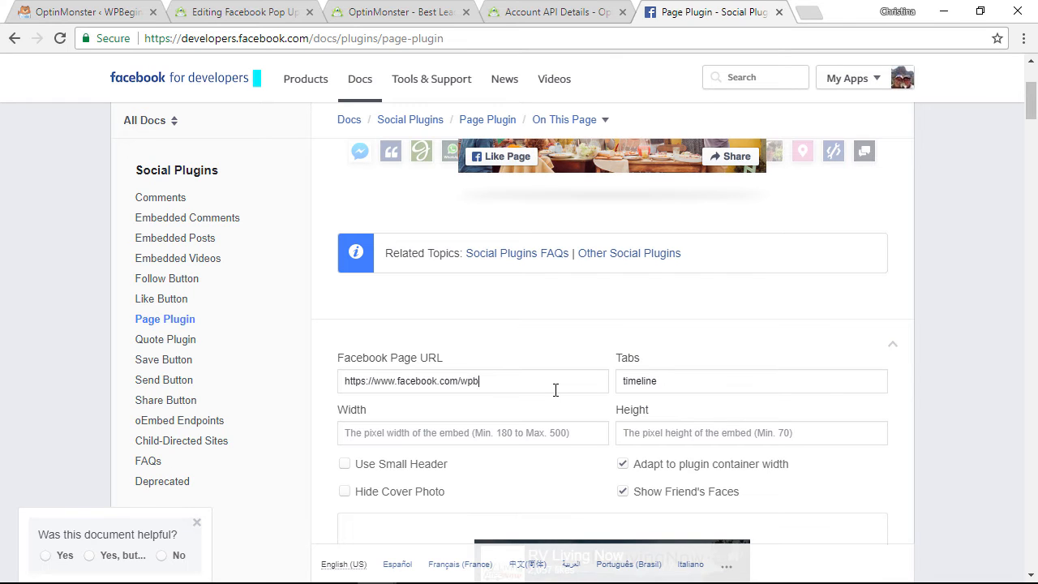
text(eginner)
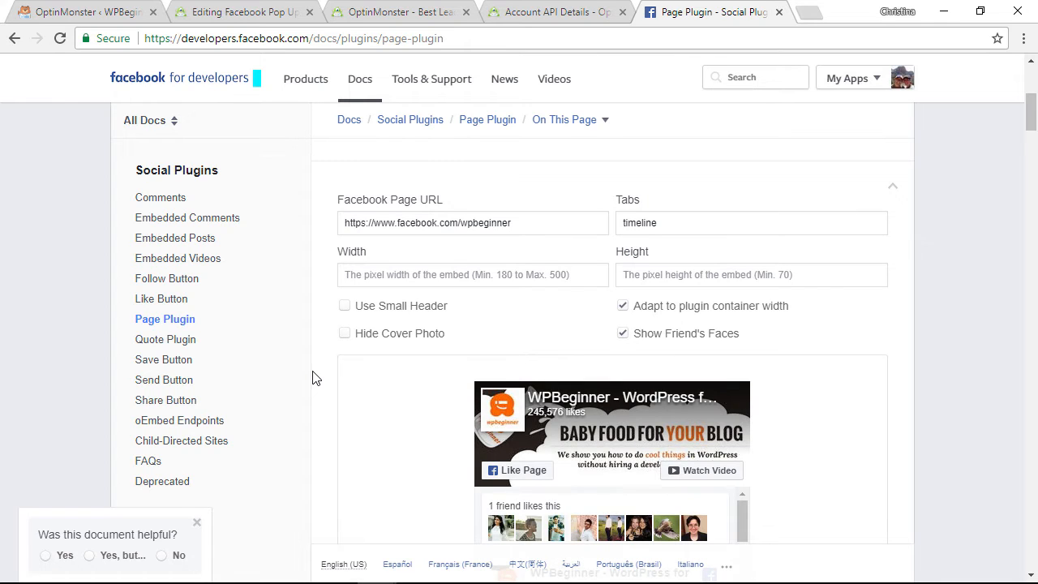
text(600)
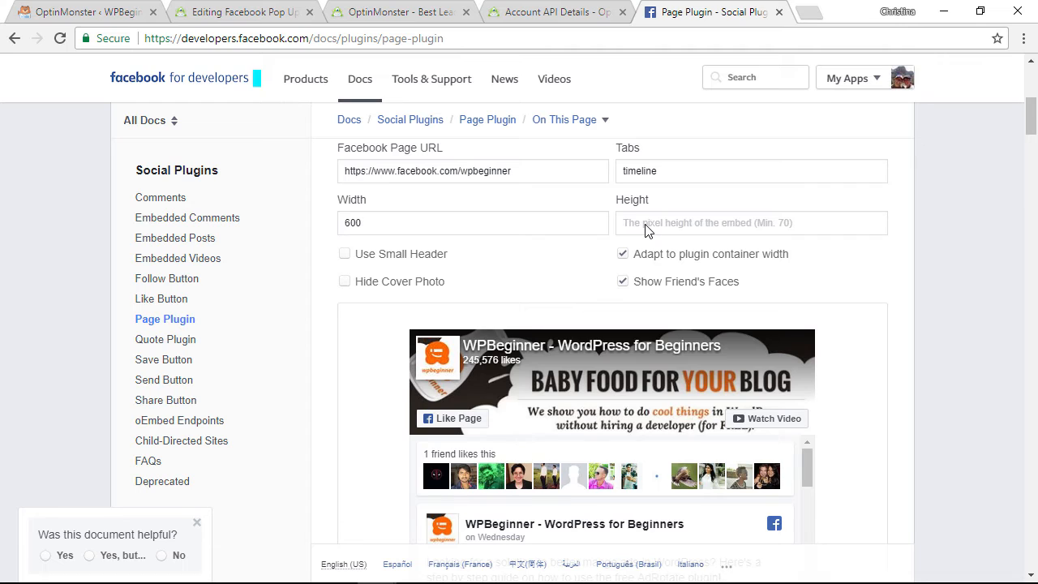
text(350)
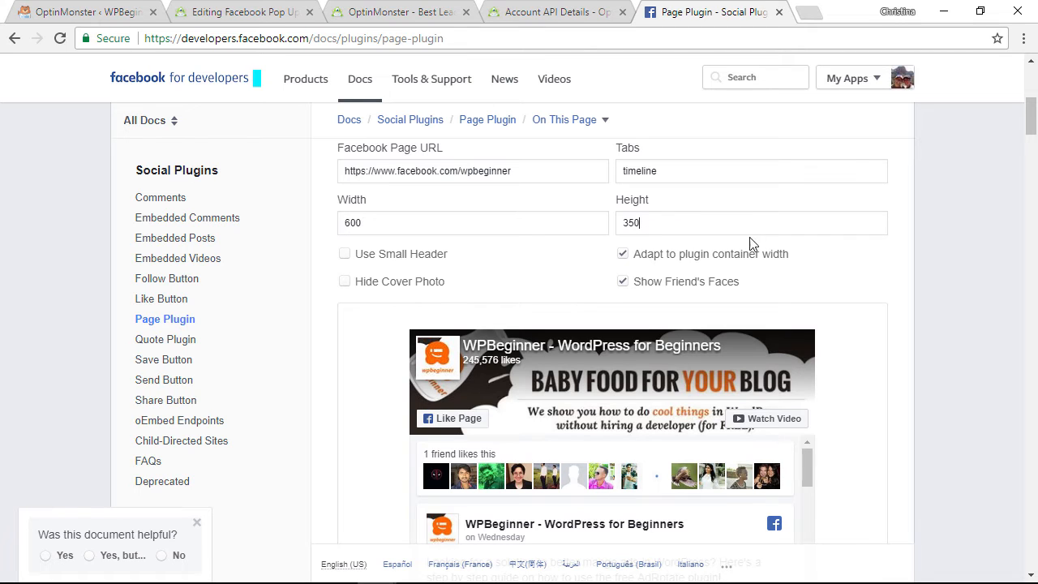
scroll(down, 3)
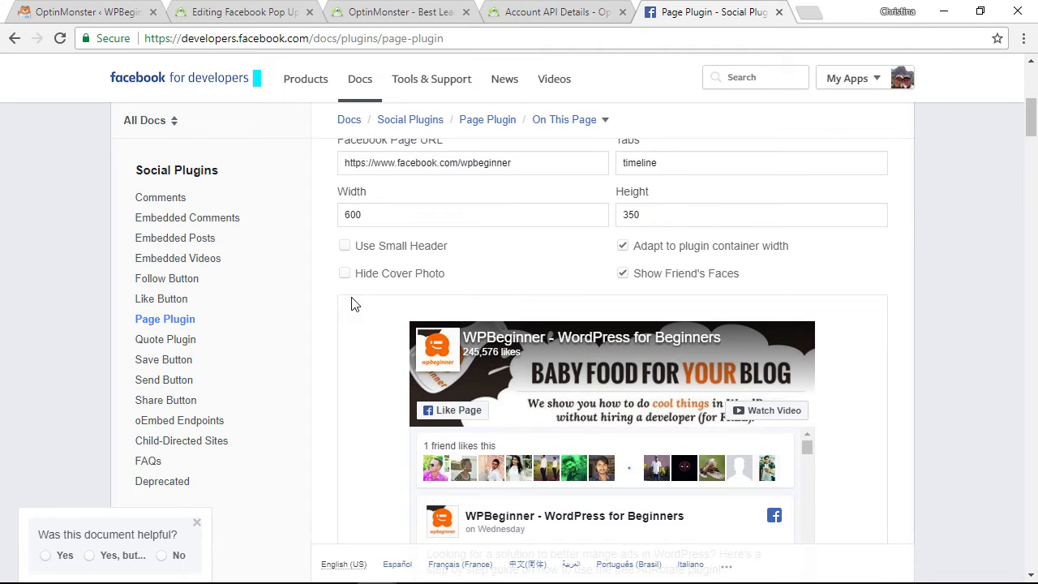
mouse_move(348, 340)
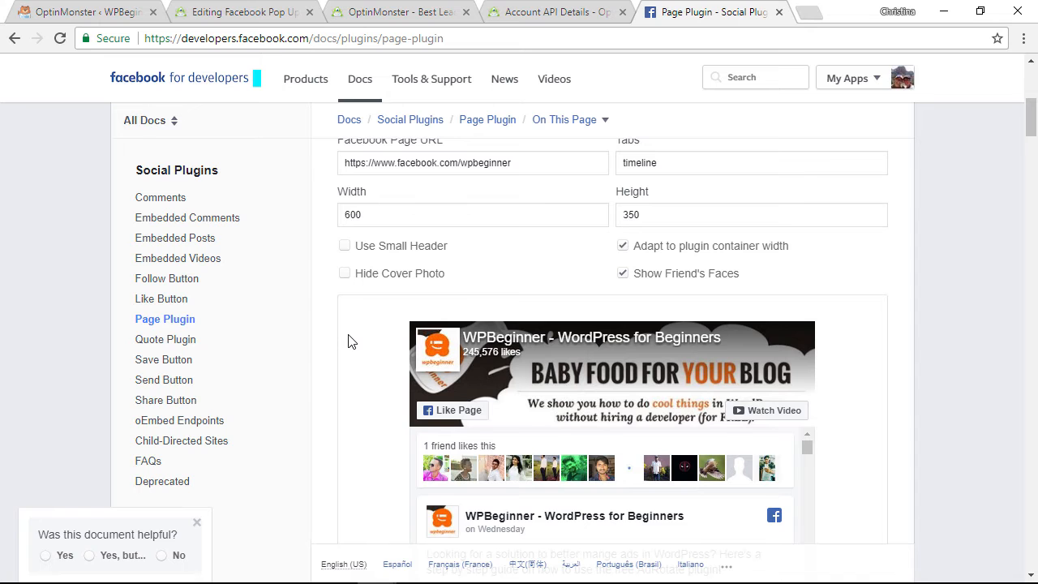
scroll(down, 3)
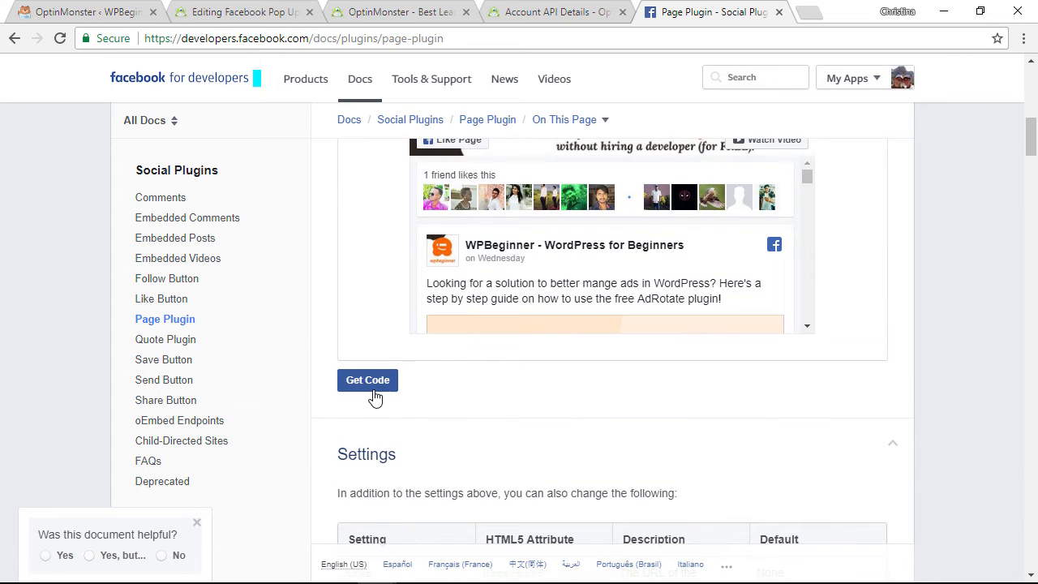
Step: Generate the Page Plugin embed code in its IFrame version and return to the OptinMonster editor
click(368, 380)
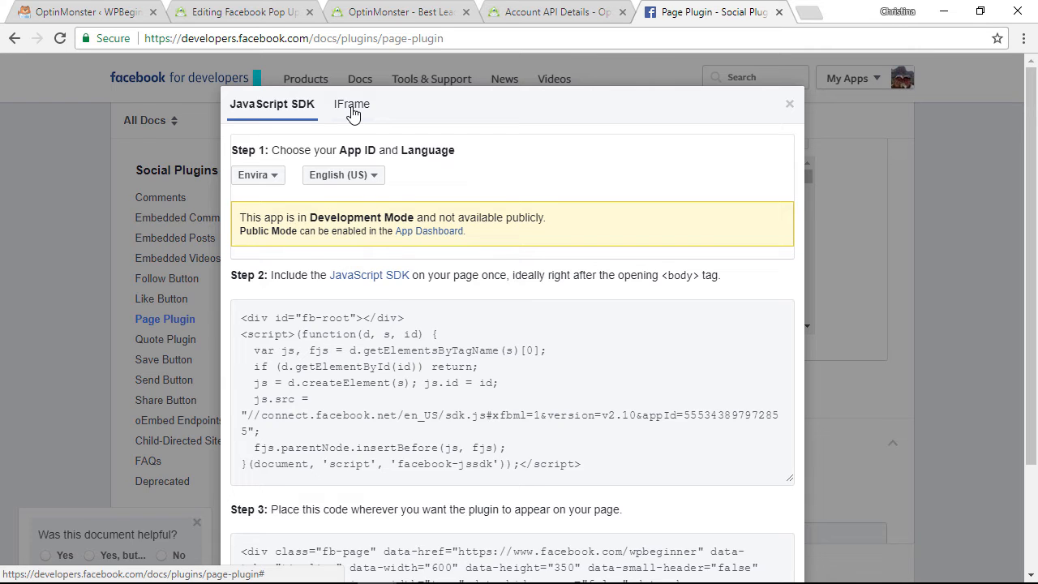
click(347, 103)
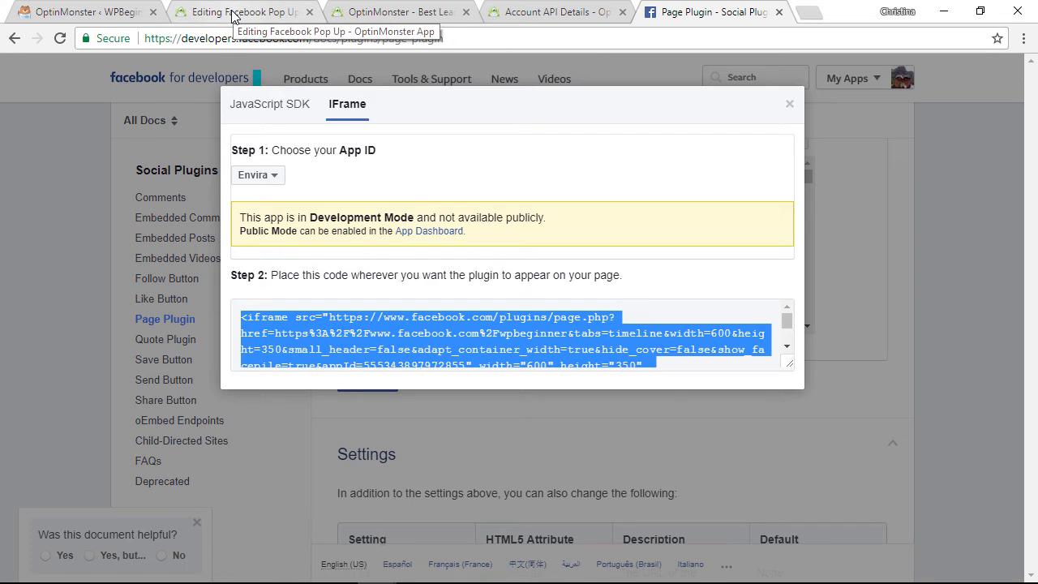
click(243, 11)
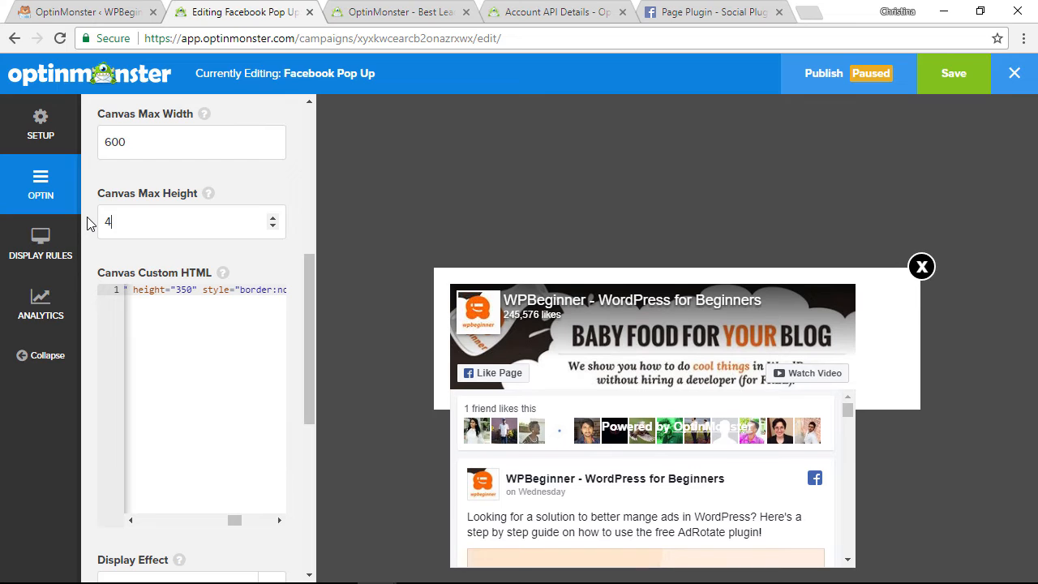
Step: Paste the Facebook iframe into Custom HTML and size the popup to 550 by 400
text(00)
click(192, 142)
text(550)
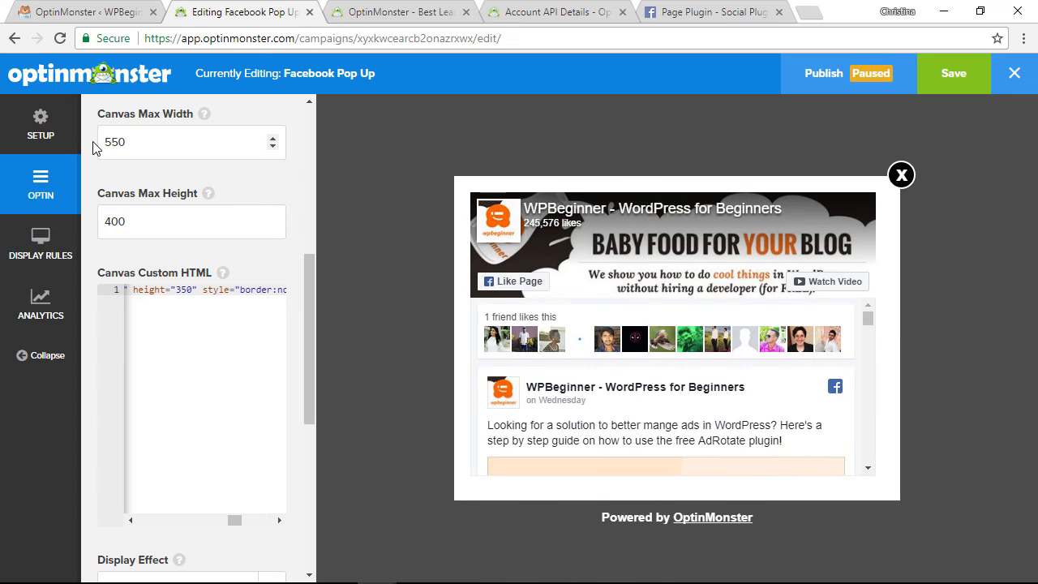
mouse_move(92, 180)
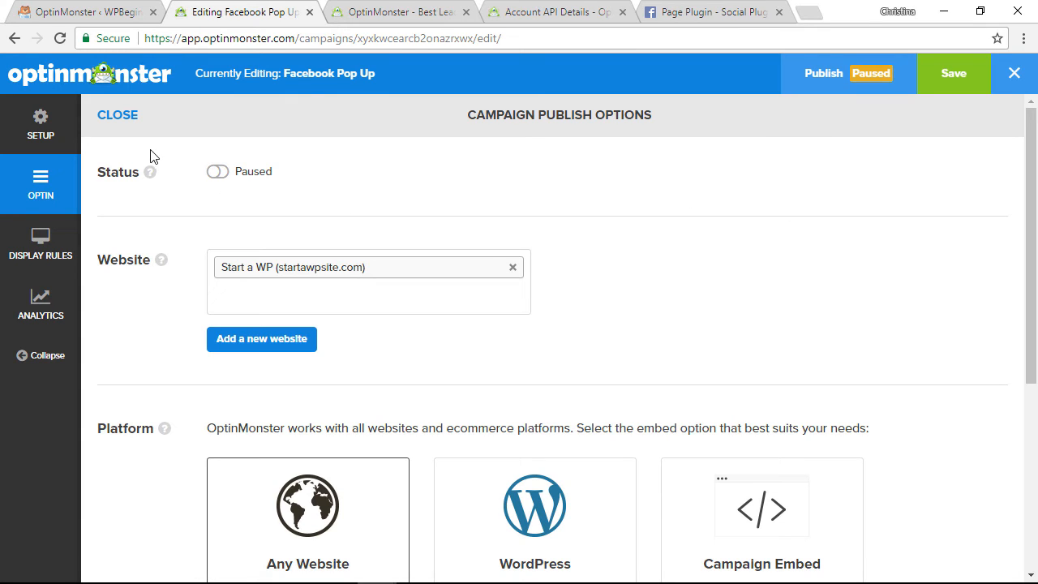
Step: Save the Facebook Pop Up campaign and open its Publish options
click(217, 171)
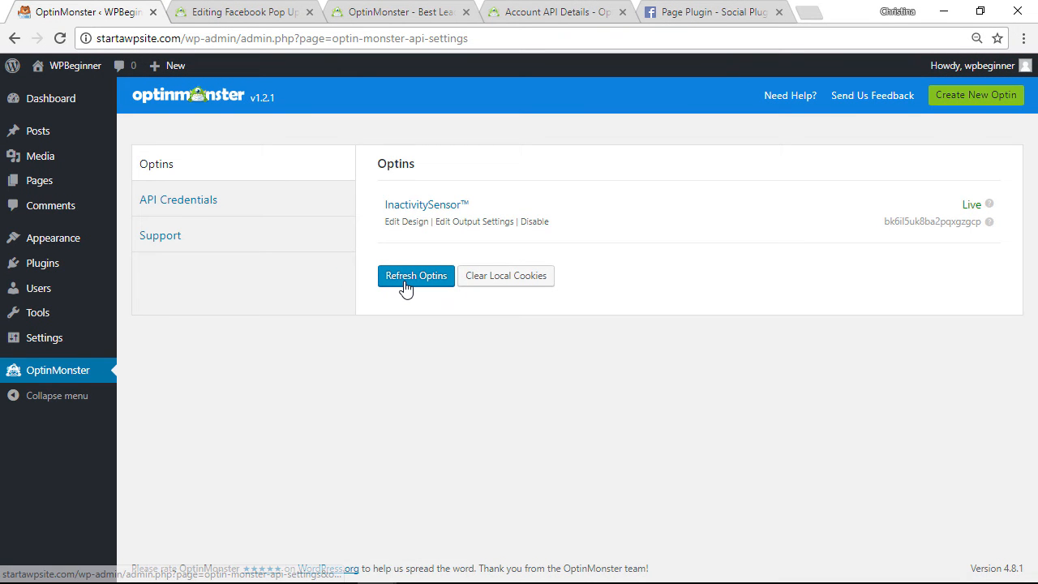
Step: Refresh the WordPress optins list so Facebook Pop Up appears
click(416, 276)
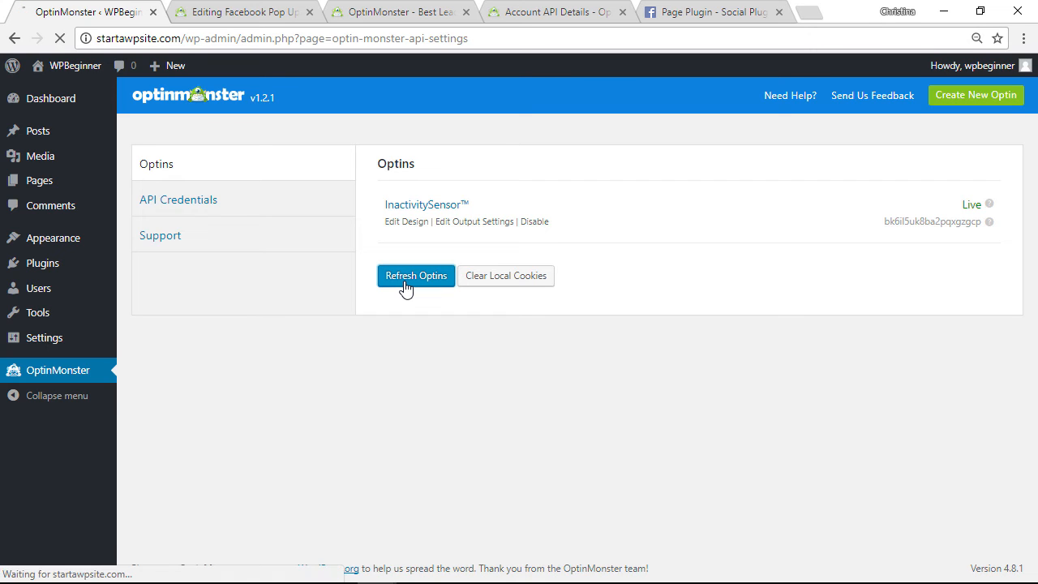
click(415, 275)
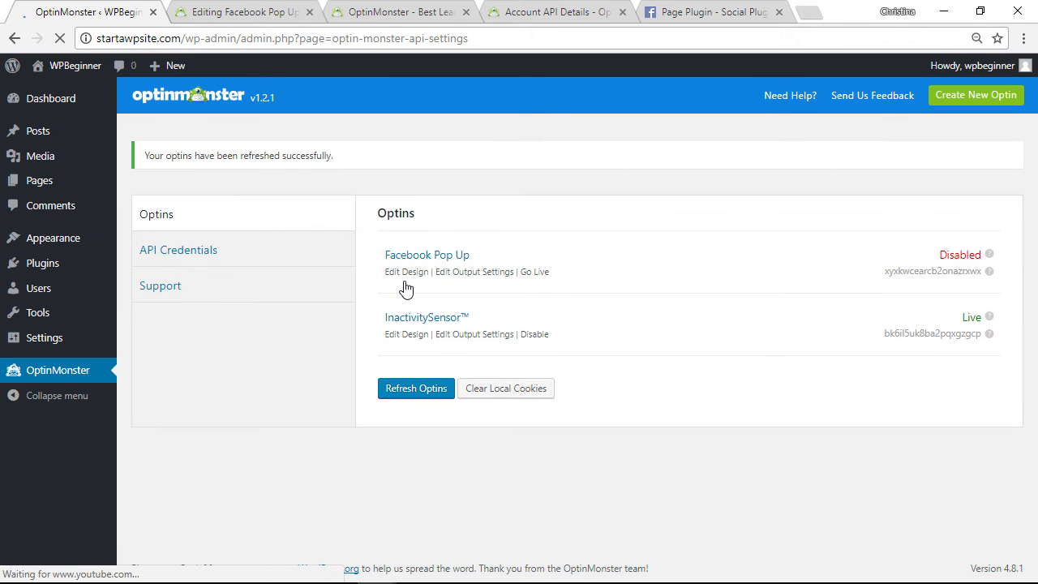
mouse_move(990, 271)
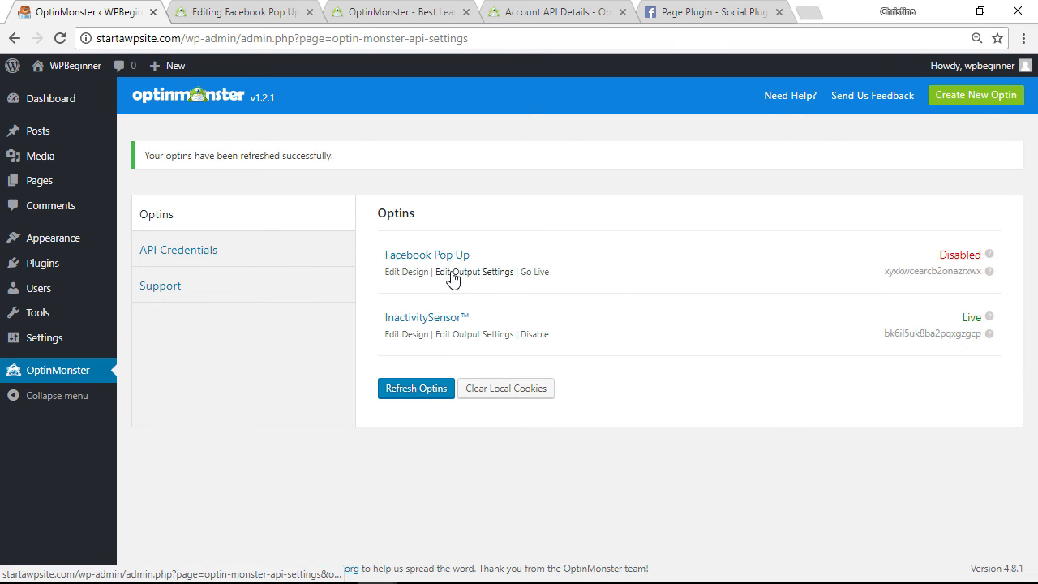
Step: Enable the Facebook Pop Up optin on the site in its output settings
click(474, 271)
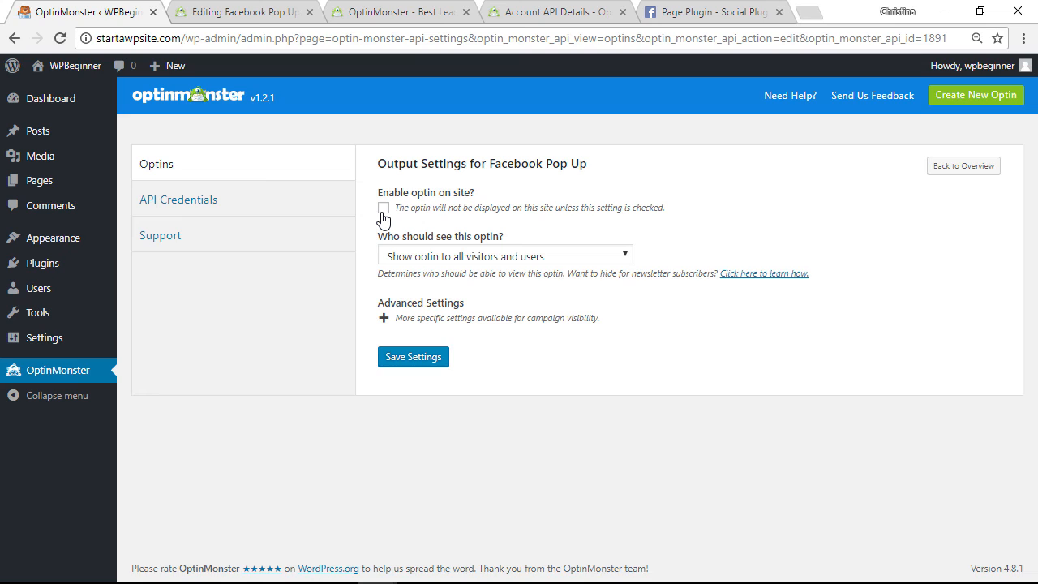
click(384, 207)
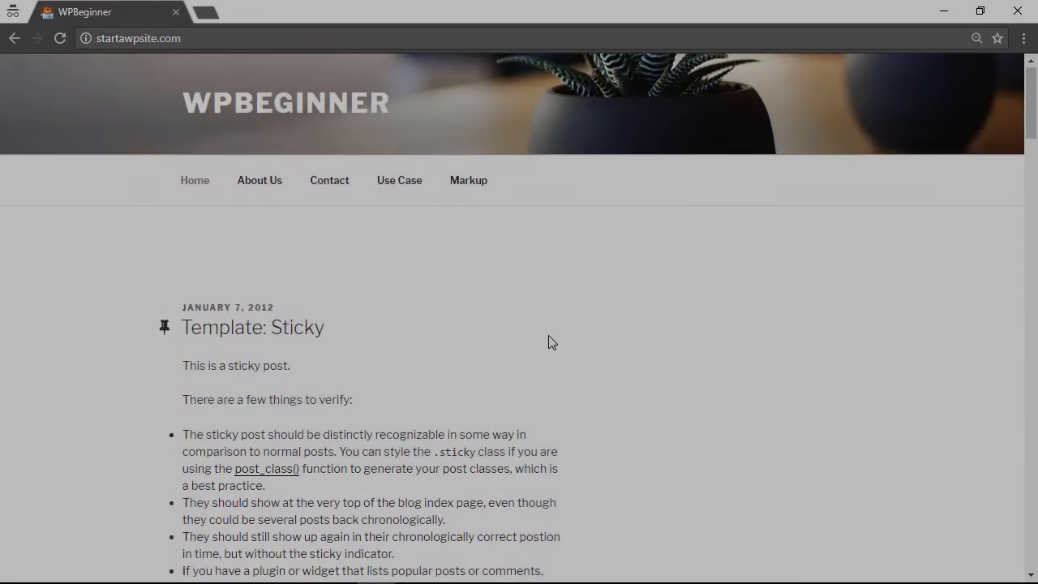
Step: Scroll the live homepage until the popup appears, then like the WPBeginner page
scroll(down, 3)
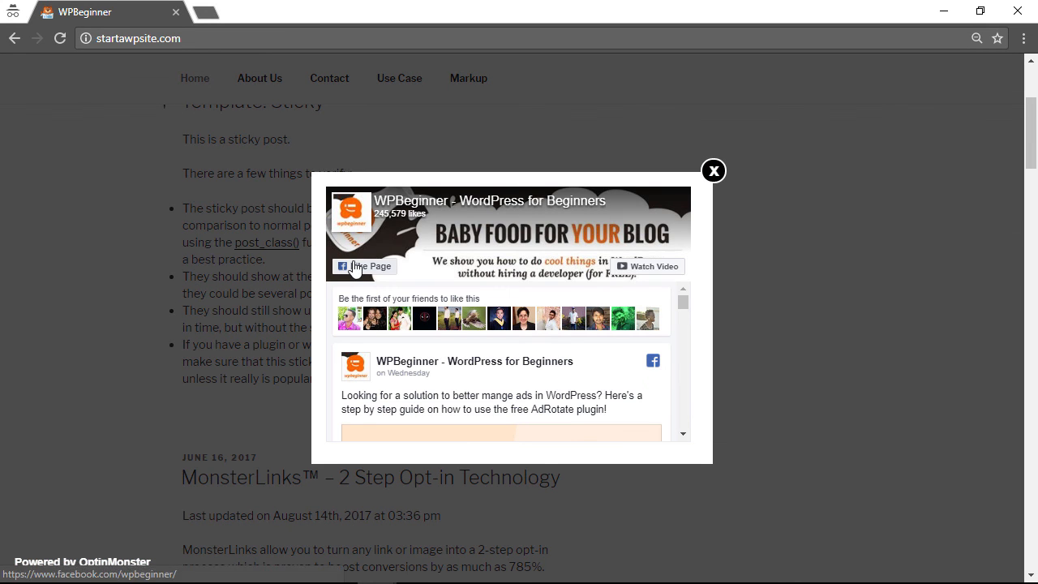
click(364, 266)
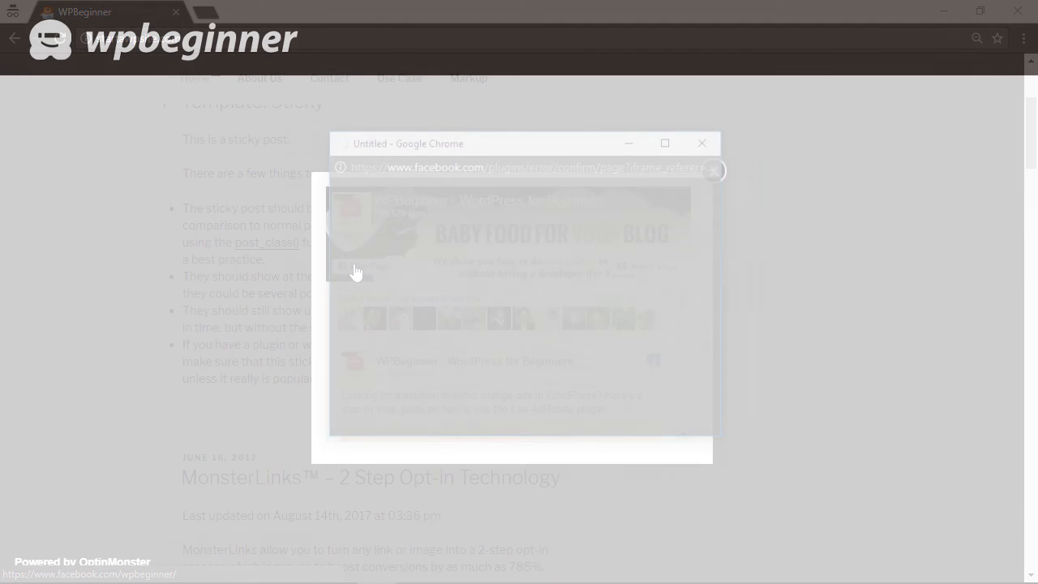